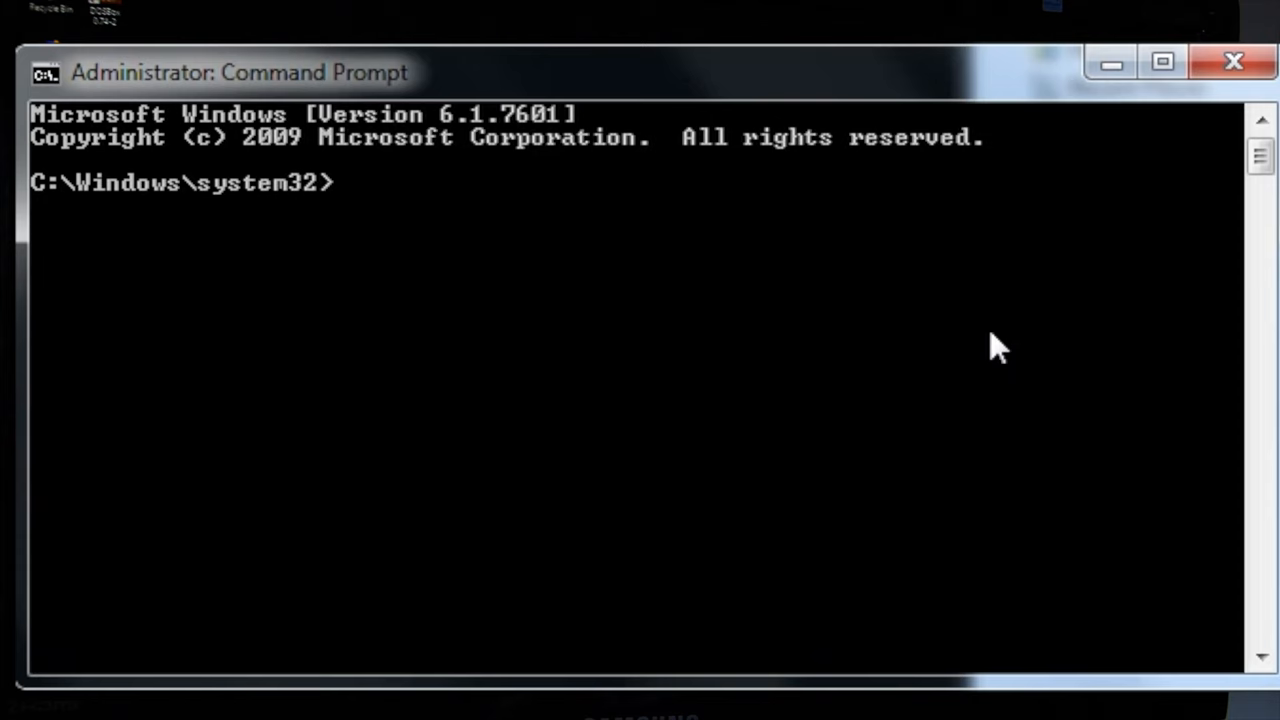
- Change to the emulator's \hp\hpdrive4 drive folder with cd
{"action": "type", "text": "cd \\hp\\hpdrive4"}
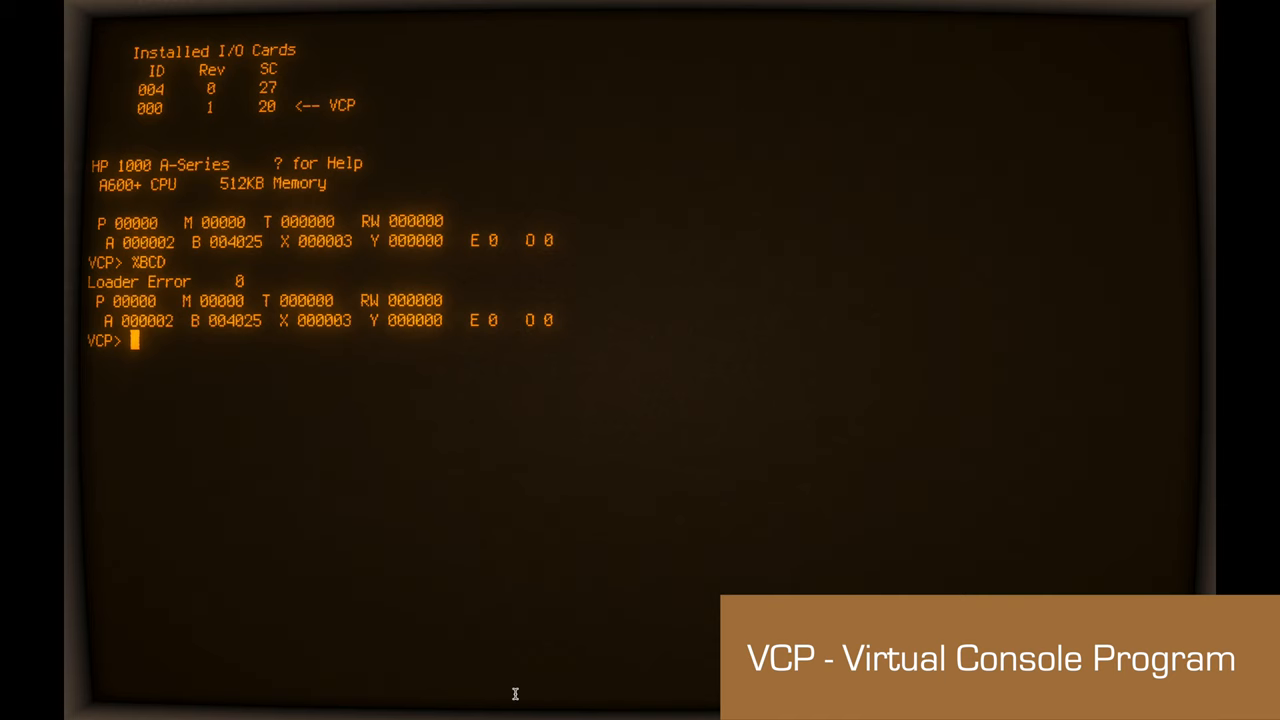
- Enter %BDC at VCP> to boot from disc, loading primary.sys and primary.snp
{"action": "type", "text": "%BDC"}
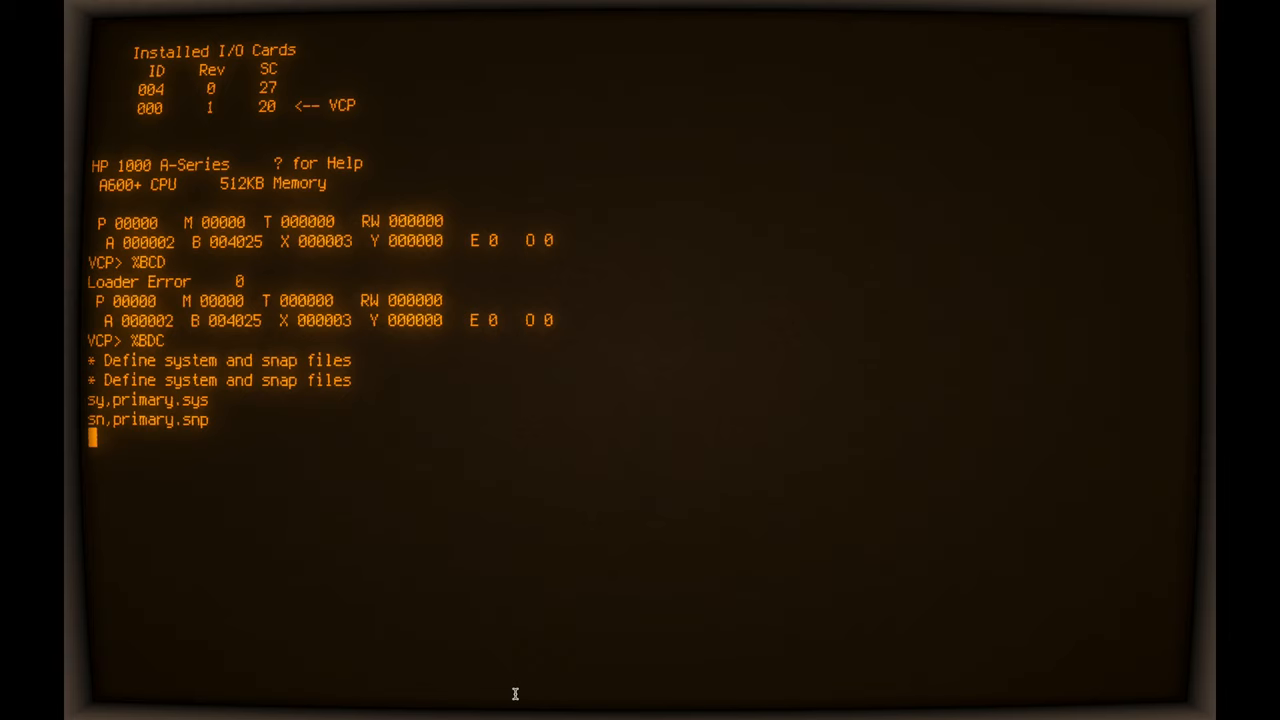
- Scroll through the boot output until the WELCOME banner and CI.01 prompt appear
{"action": "scroll", "scroll_direction": "down", "scroll_amount": 3}
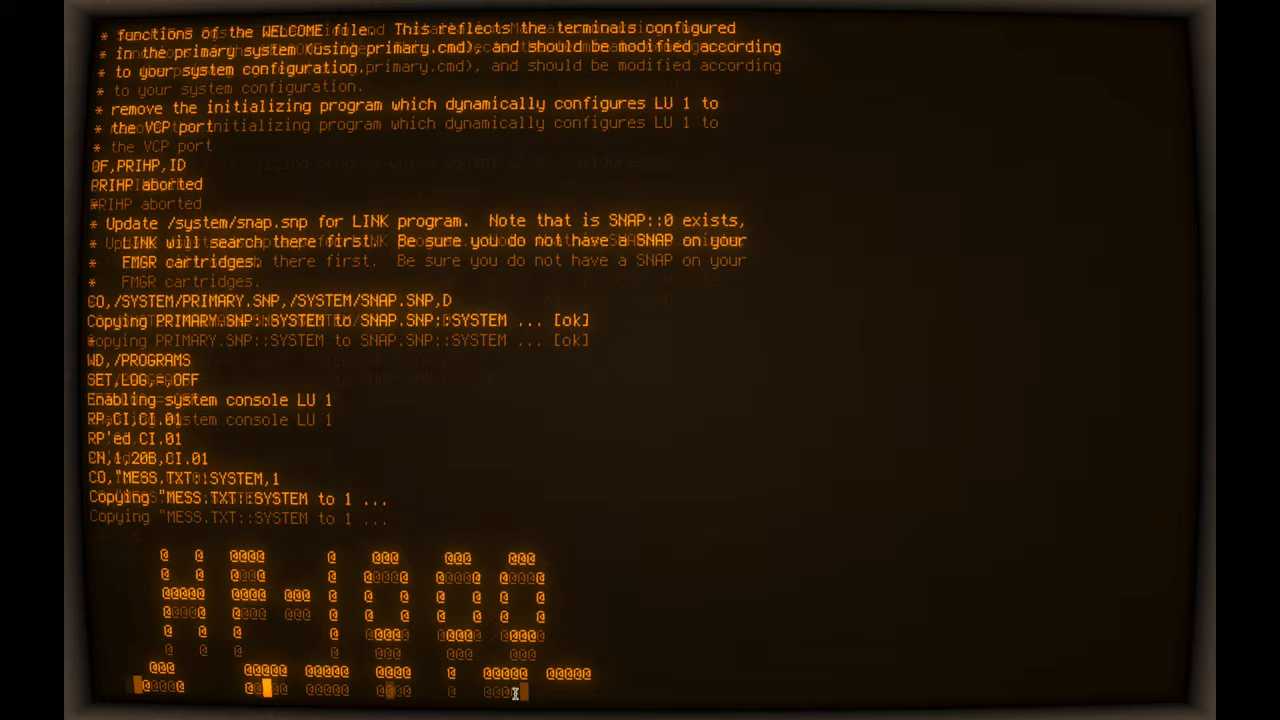
{"action": "scroll", "scroll_direction": "down", "scroll_amount": 3}
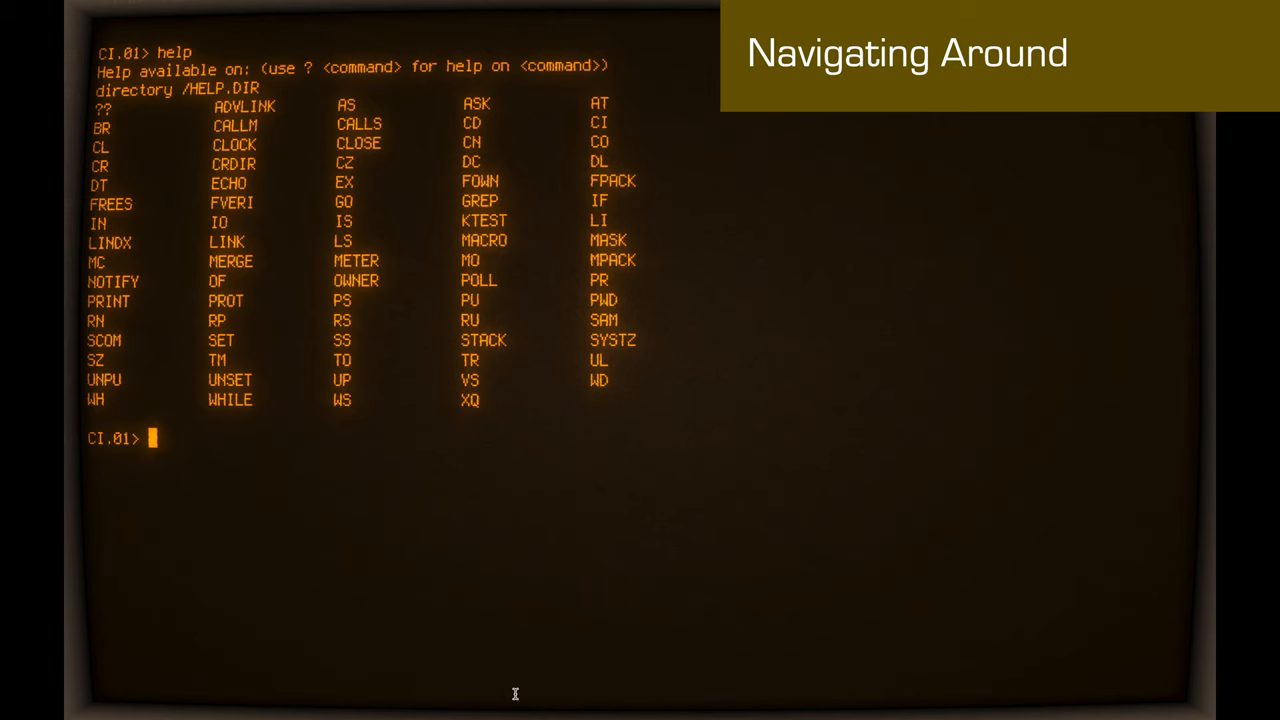
- Run DL to list the ::PROGRAMS directory's .RUN files
{"action": "type", "text": "DL"}
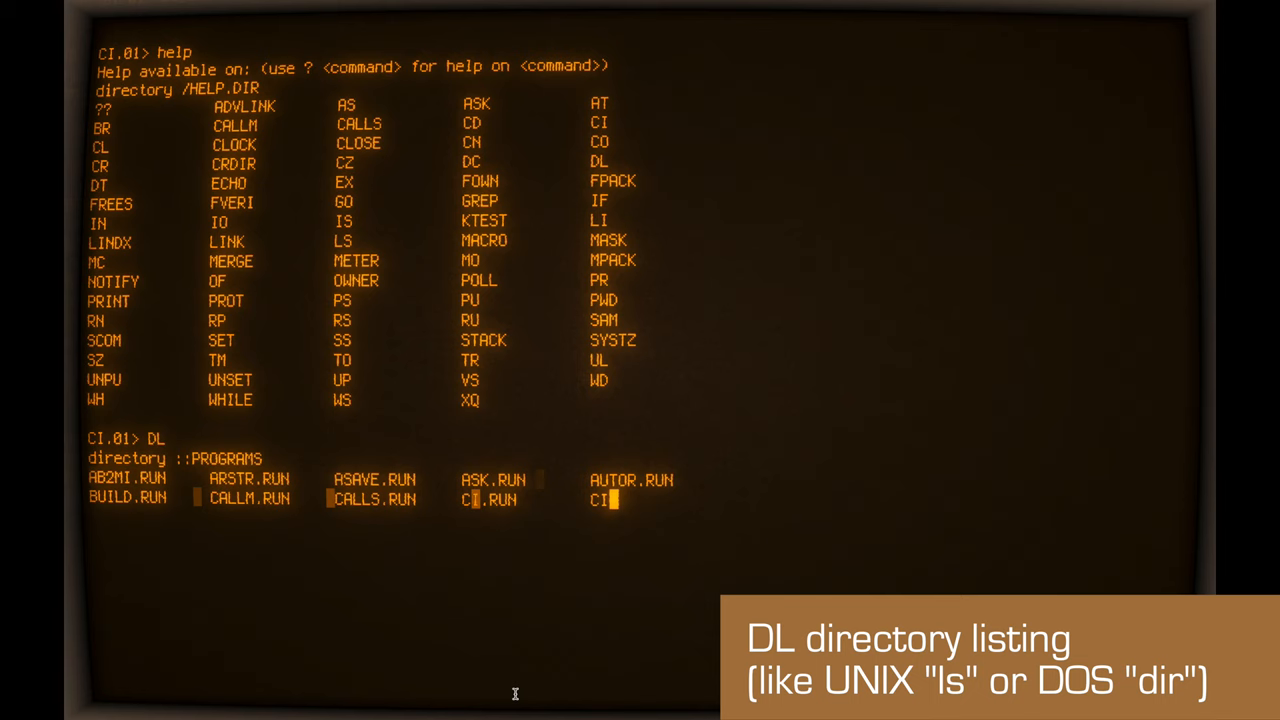
- List programs with LS, the root directories, and the ::SYSTEM files after WD /SYSTEM
{"action": "type", "text": "LS"}
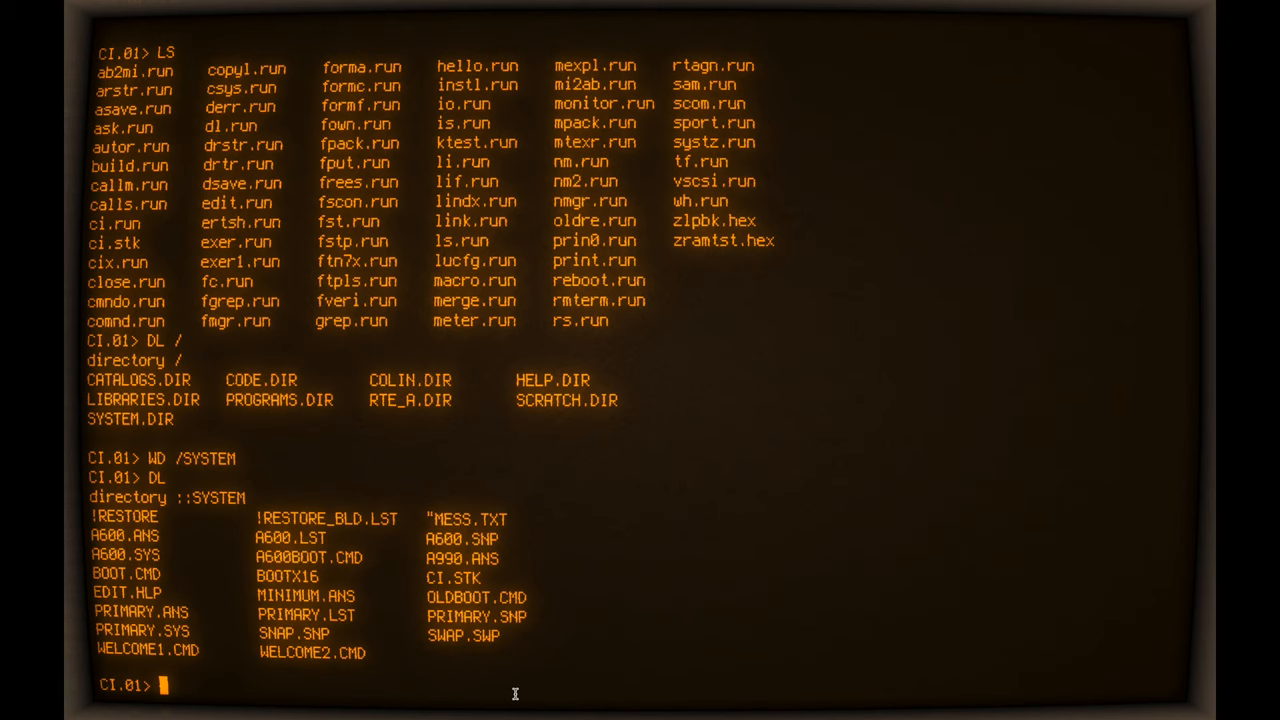
{"action": "type", "text": "LI"}
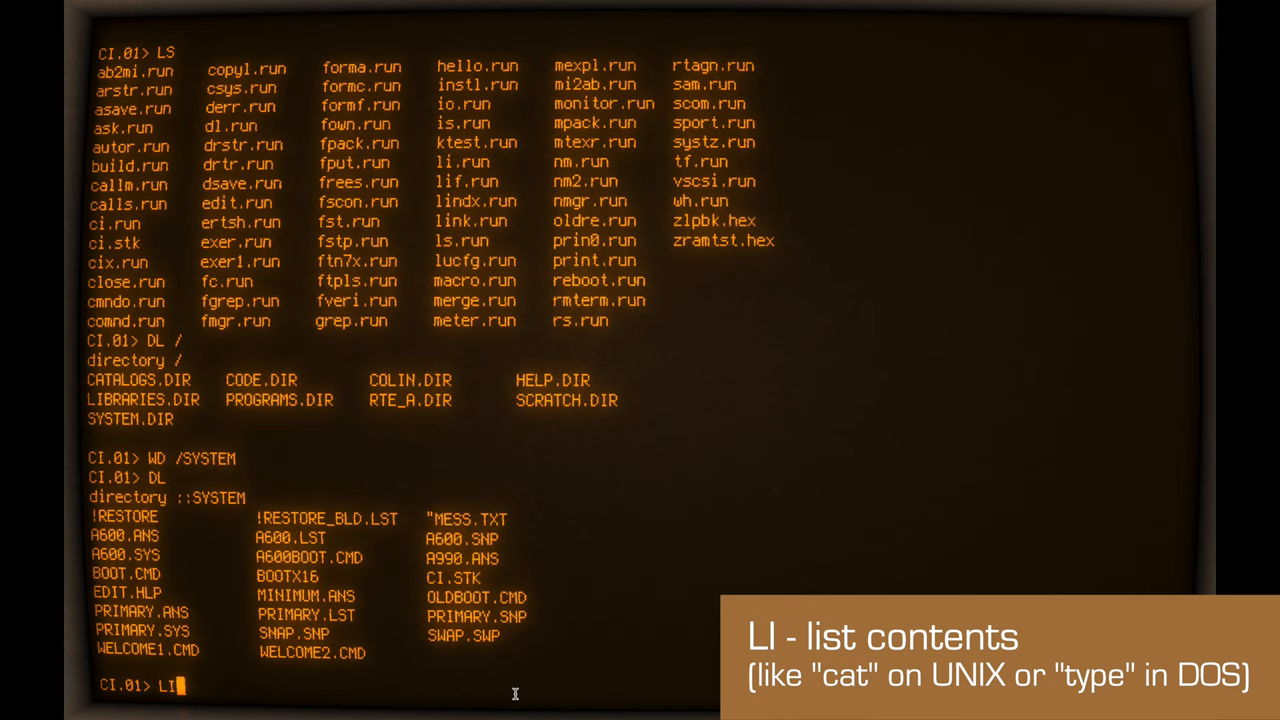
- Page through the WELCOME boot command file with LI to its end
{"action": "type", "text": "WE"}
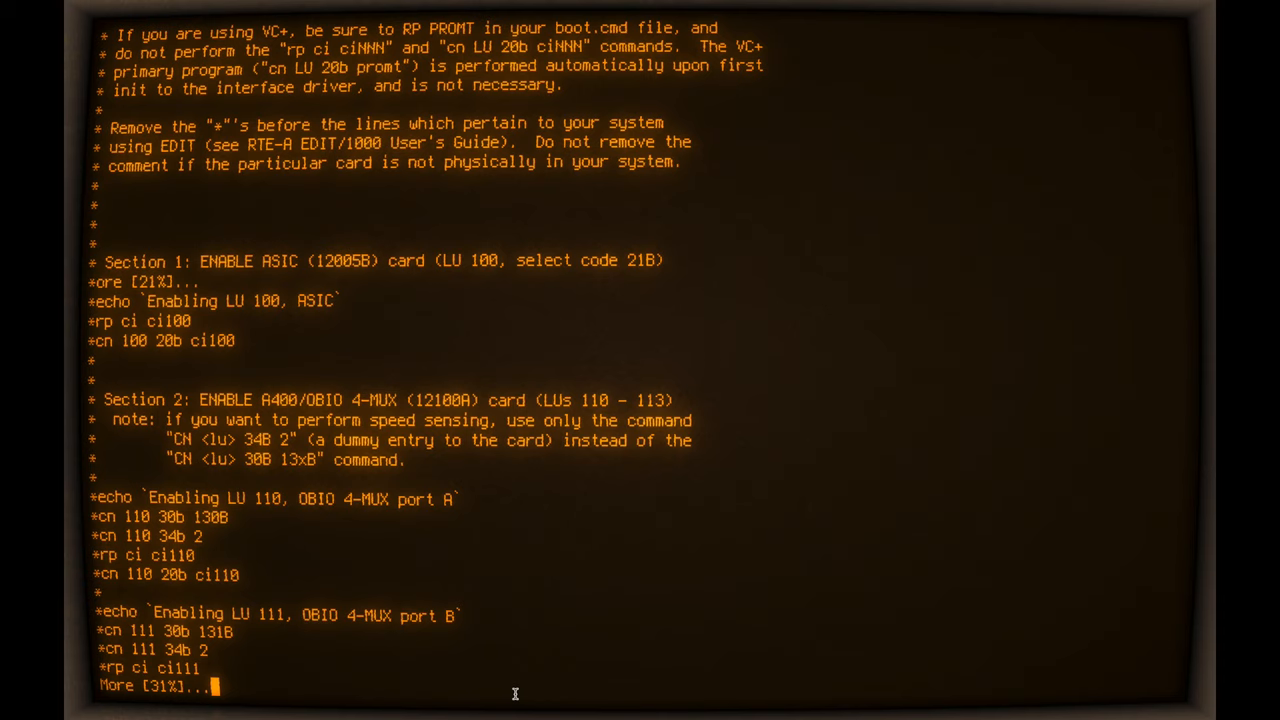
{"action": "scroll", "scroll_direction": "down", "scroll_amount": 3}
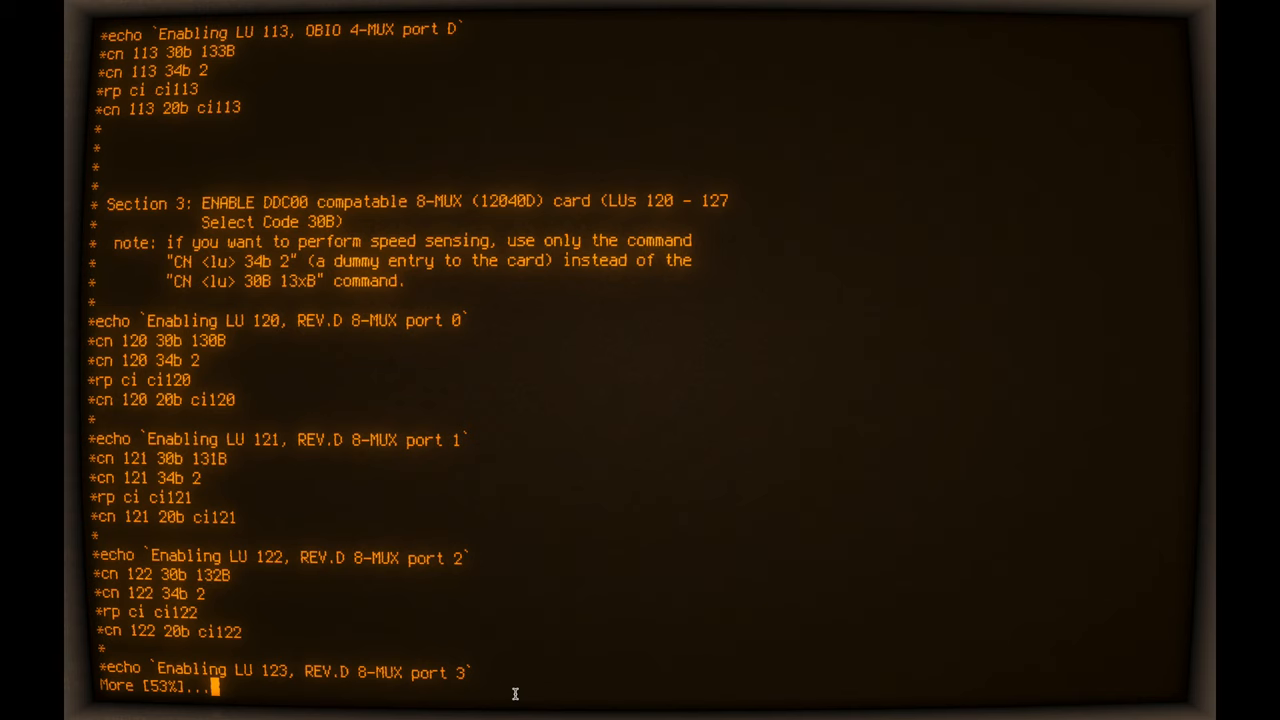
{"action": "key", "text": "space"}
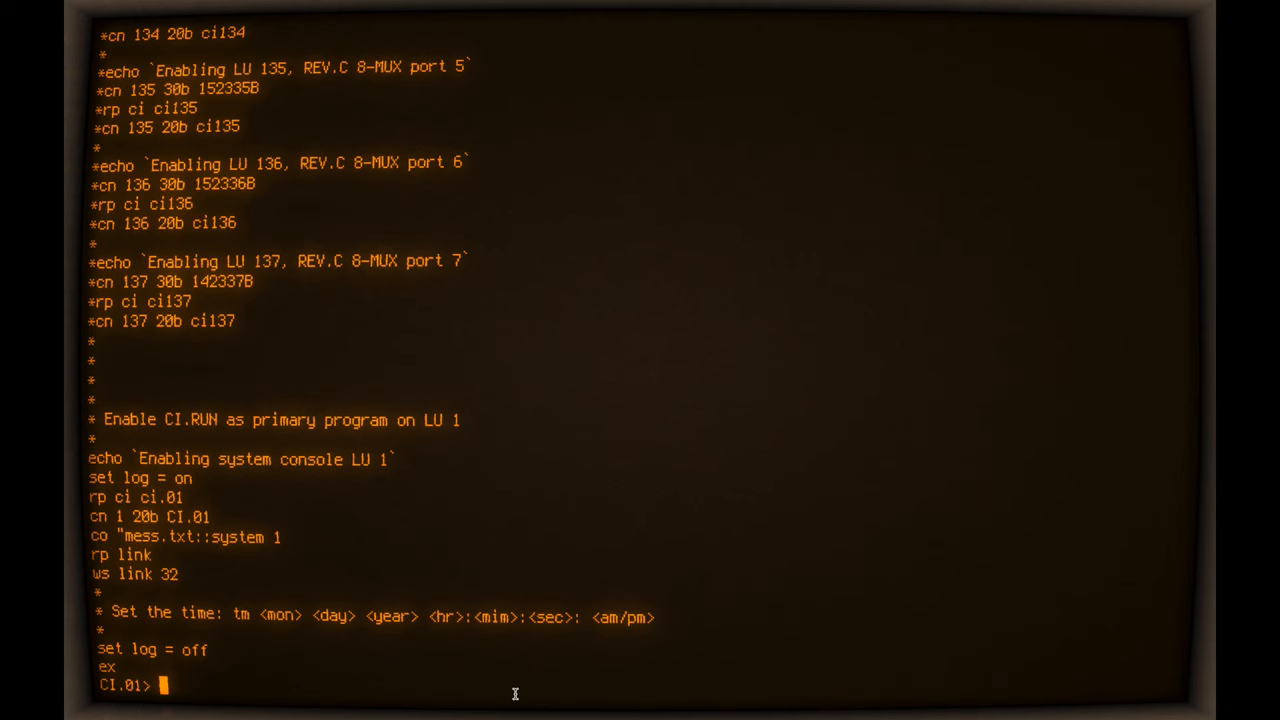
{"action": "type", "text": "DL"}
{"action": "type", "text": "WD /LIBRAR"}
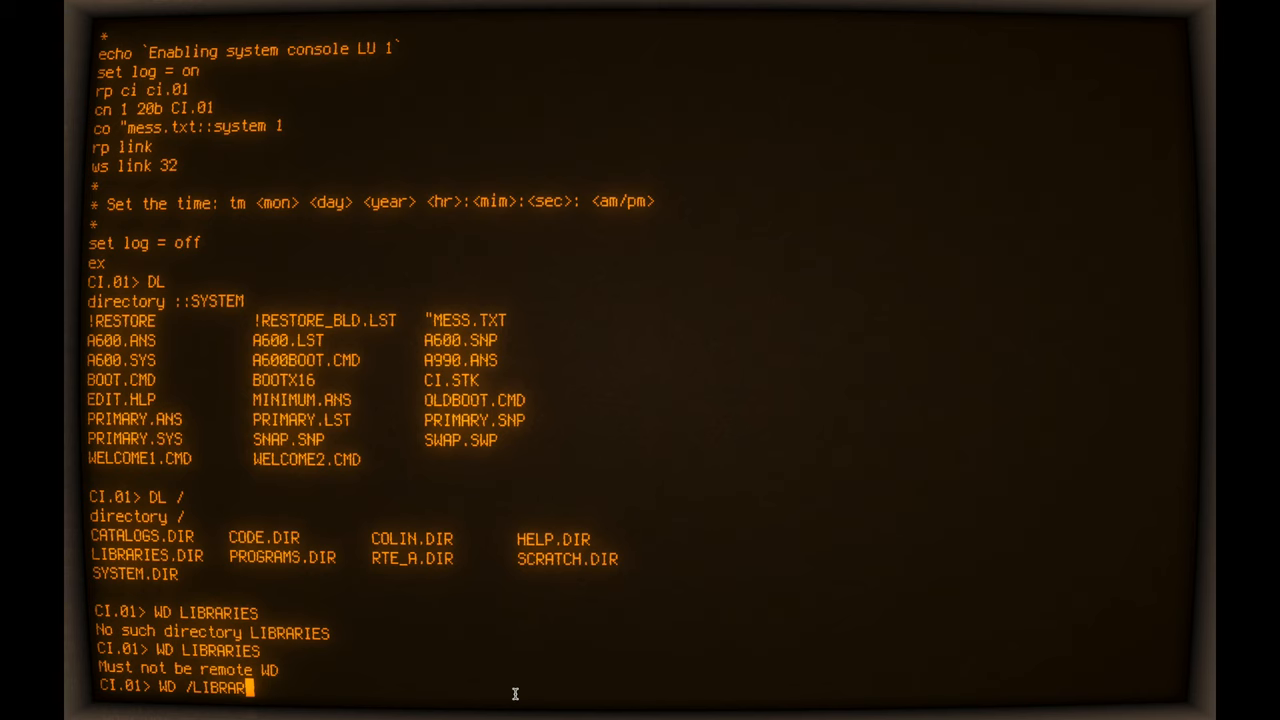
- Make /LIBRARIES the working directory to list its .LIB files, then /CODE for FIBR files
{"action": "key", "text": "enter"}
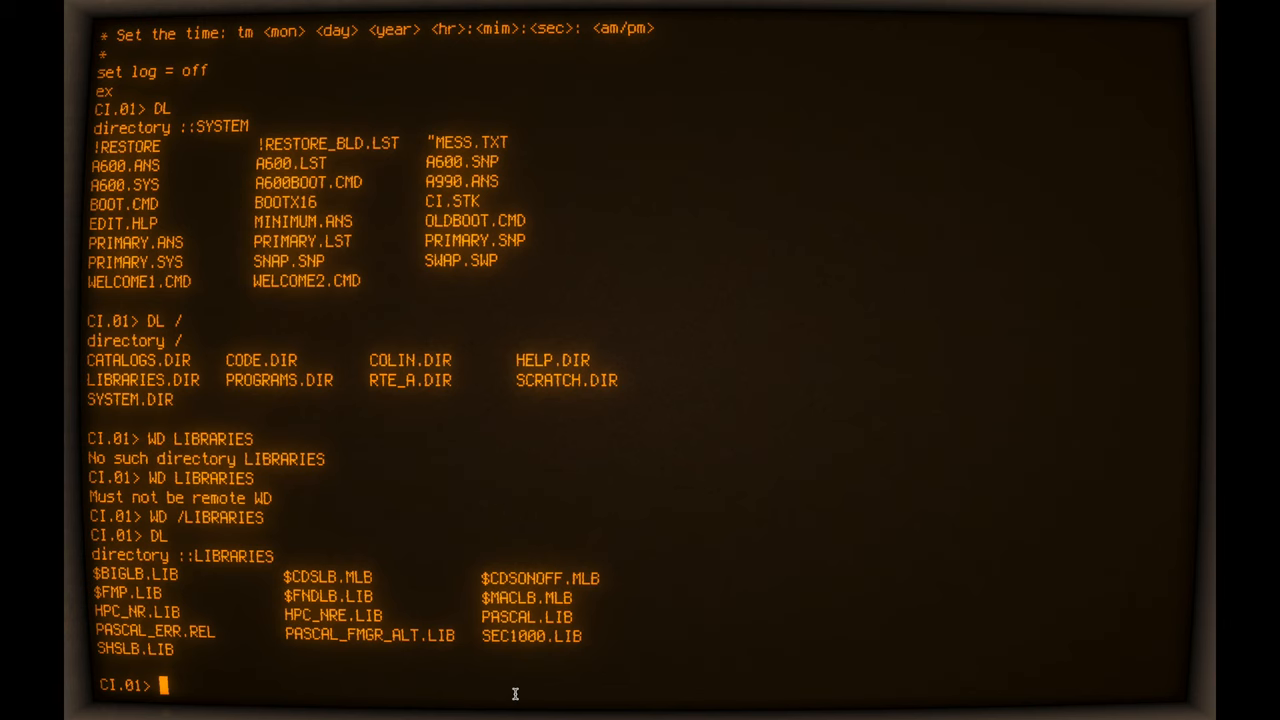
{"action": "type", "text": "WD /CODE"}
{"action": "type", "text": "DL"}
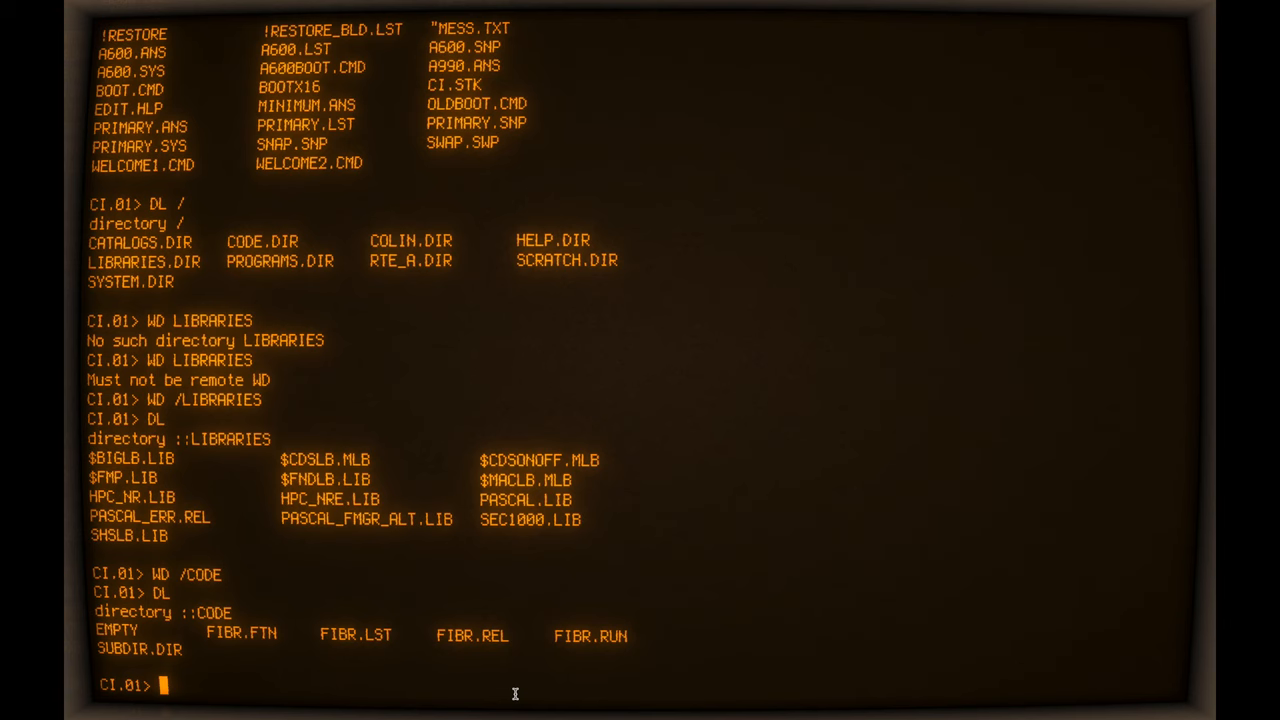
- Purge the four FIBR files and copy FIBR.FTN back from /COLIN
{"action": "type", "text": "PU"}
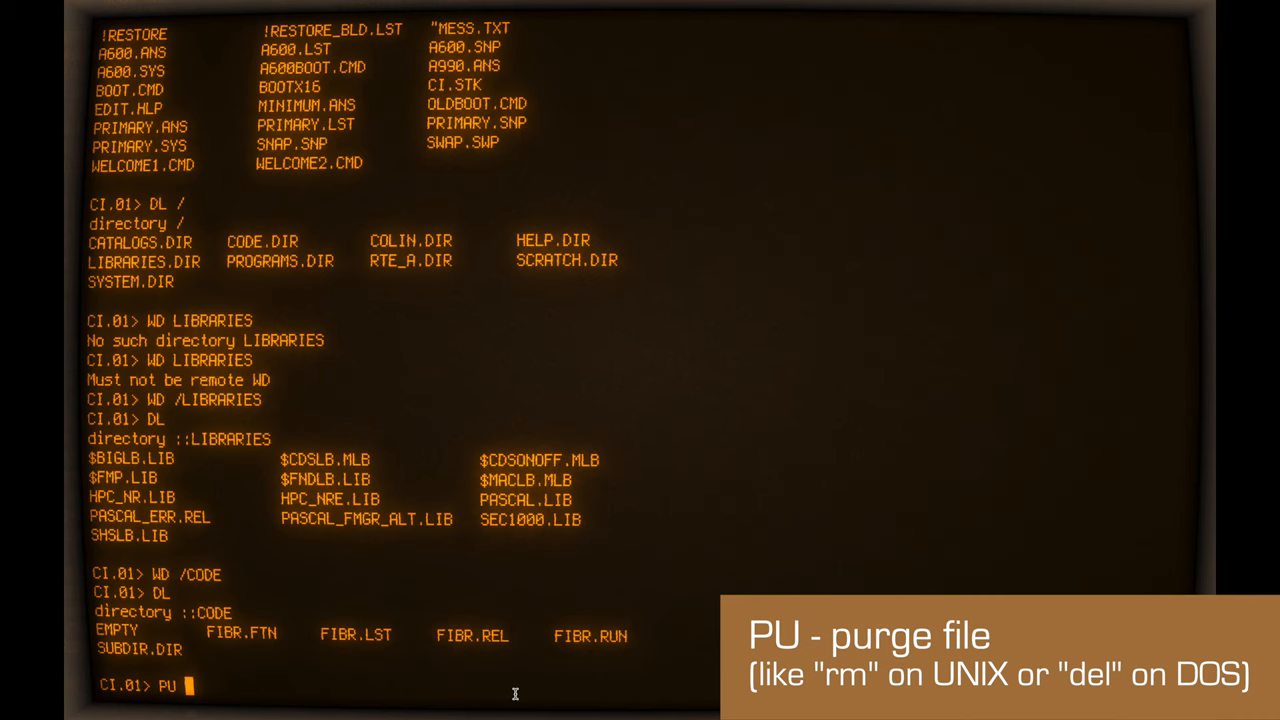
{"action": "type", "text": "FIBR.FTN"}
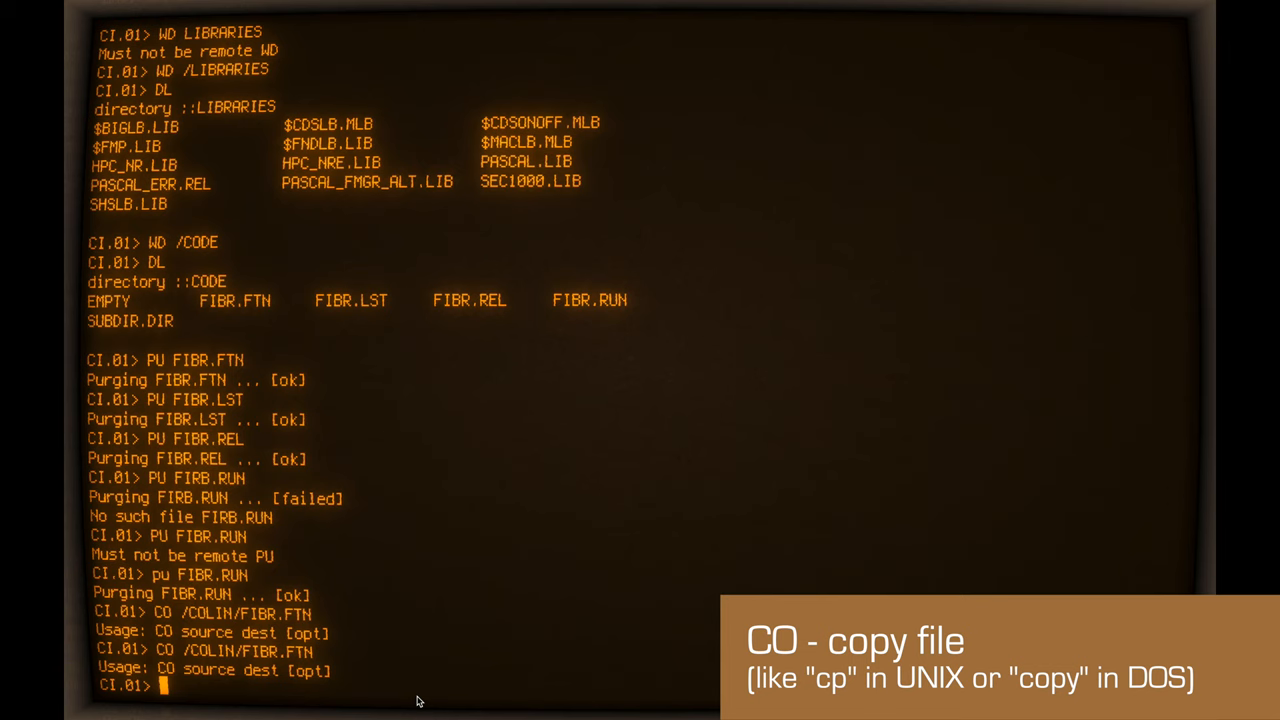
{"action": "type", "text": "CO /COLIN/FIBR.FTN FIBR.FTN"}
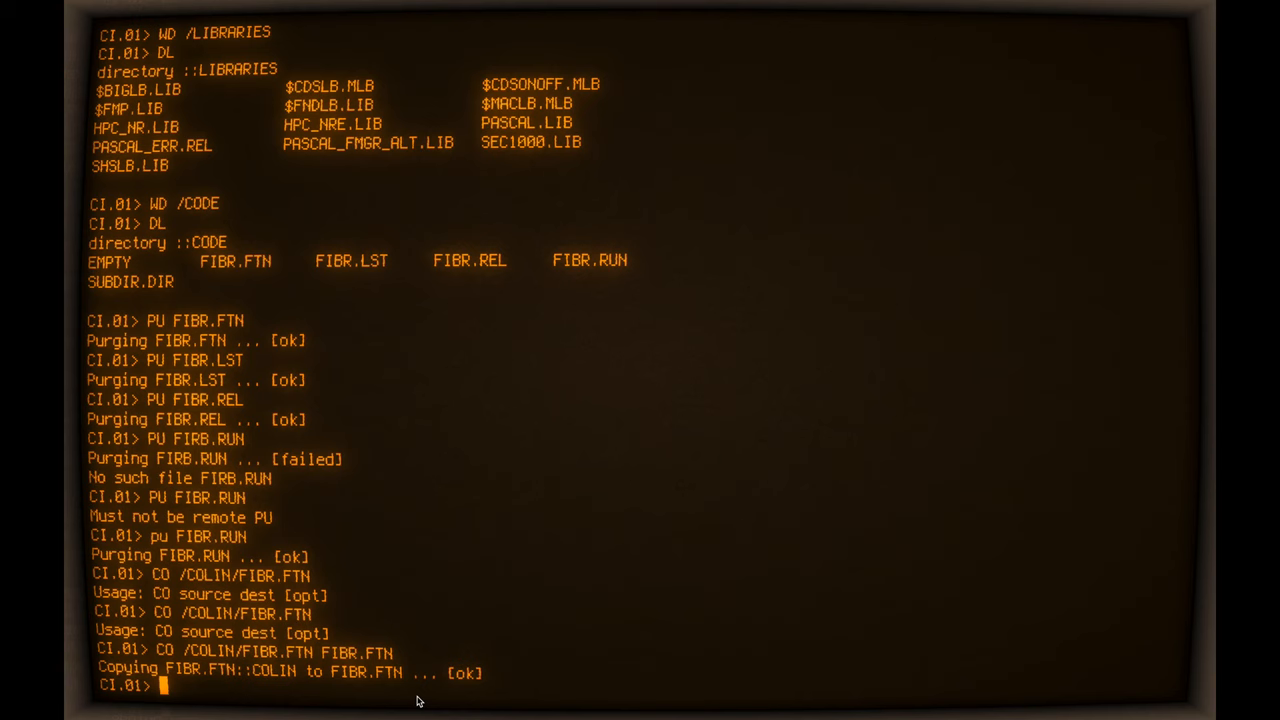
{"action": "type", "text": "RN"}
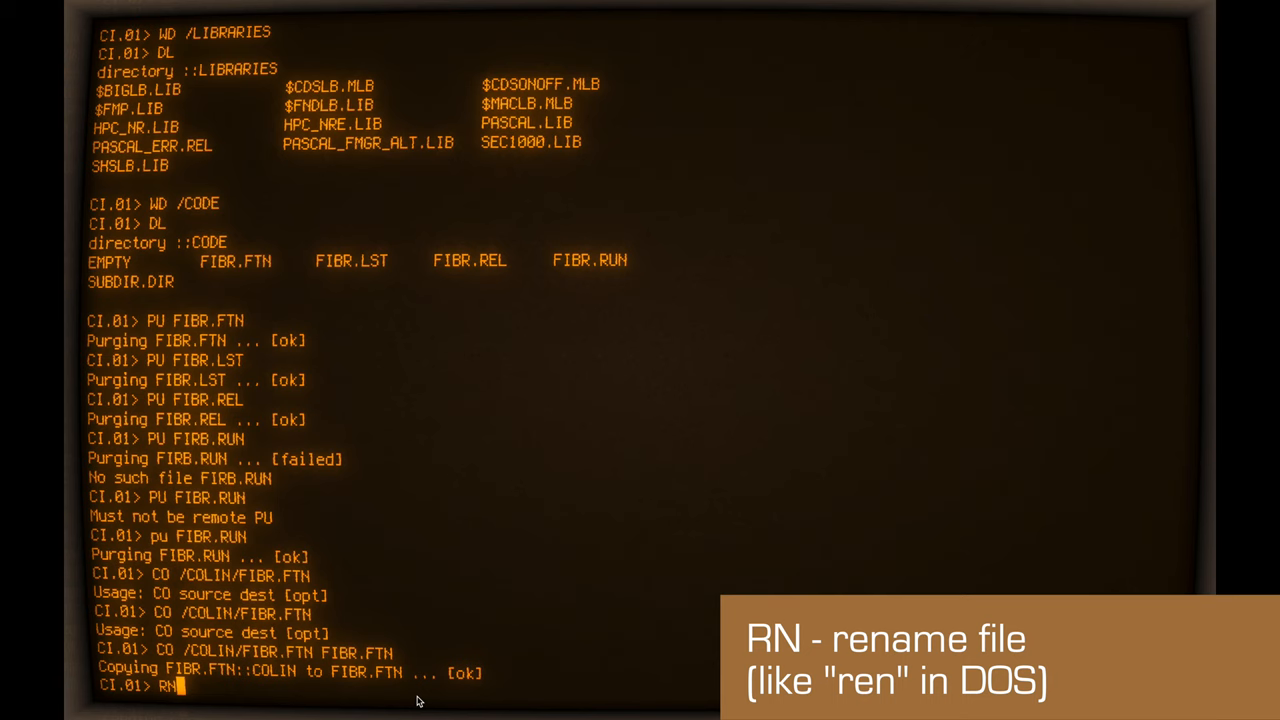
- Rename FIBR.FTN to FIBR2.FNT, list its Fortran source, then rename it back
{"action": "type", "text": "FIBR.FTN FIBR2.FNT"}
{"action": "type", "text": "li"}
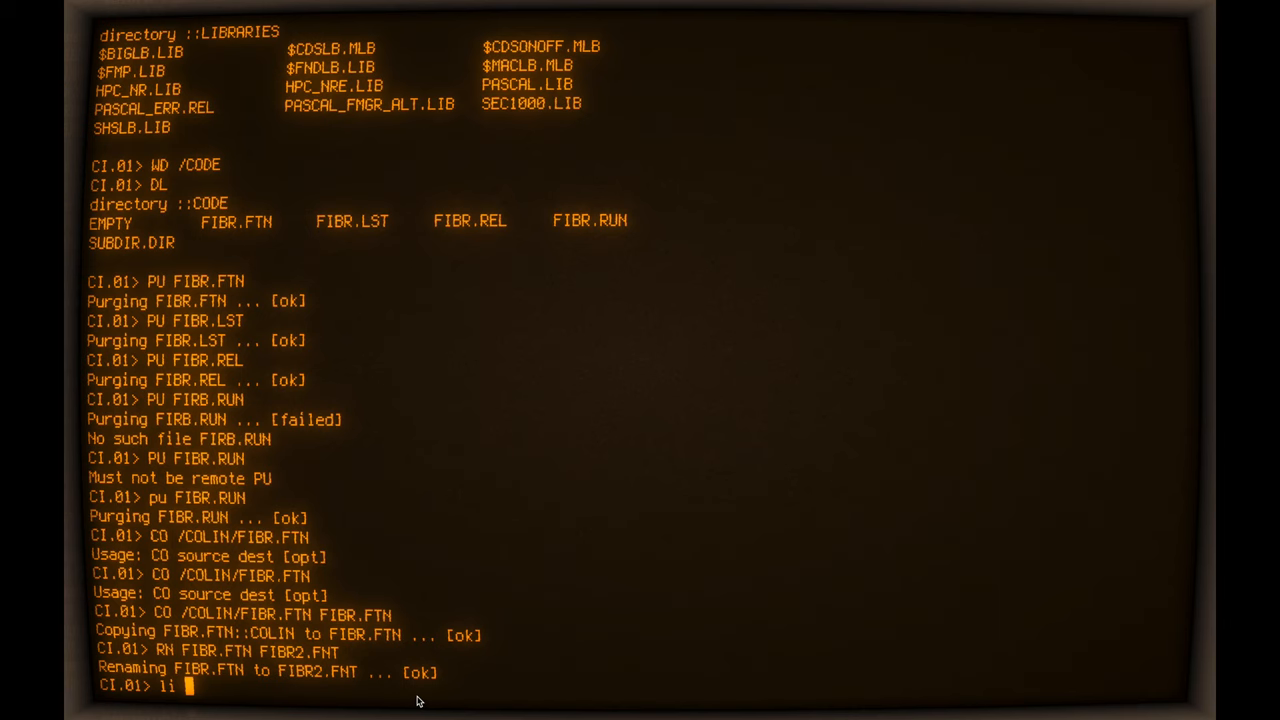
{"action": "type", "text": "FIBR2.FNT"}
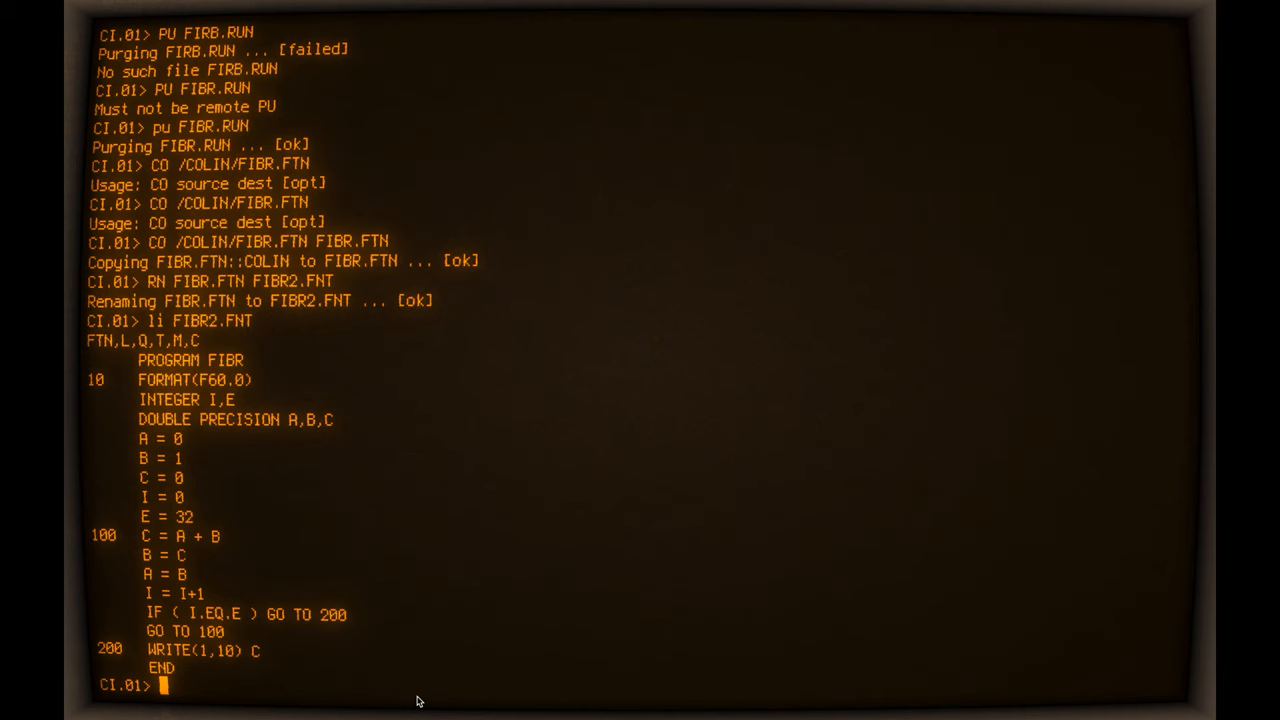
{"action": "type", "text": "rn FIBR2.FNT FIBR.FTN"}
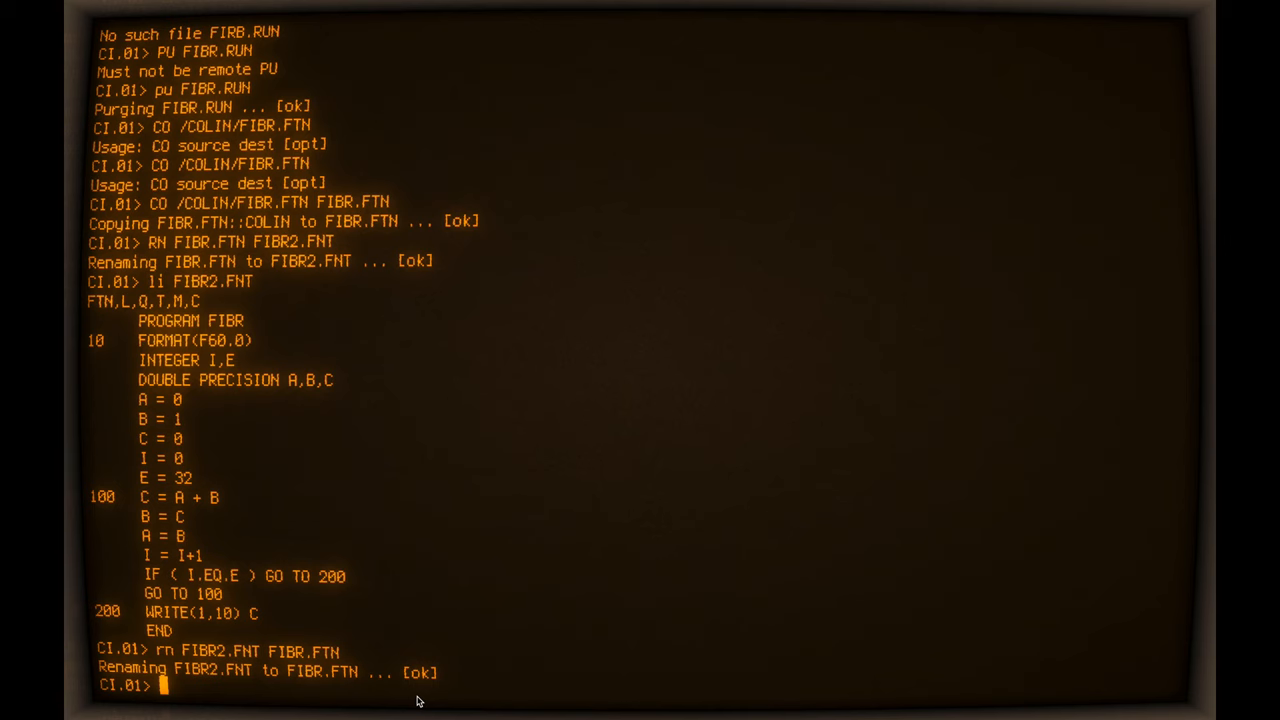
{"action": "type", "text": "R"}
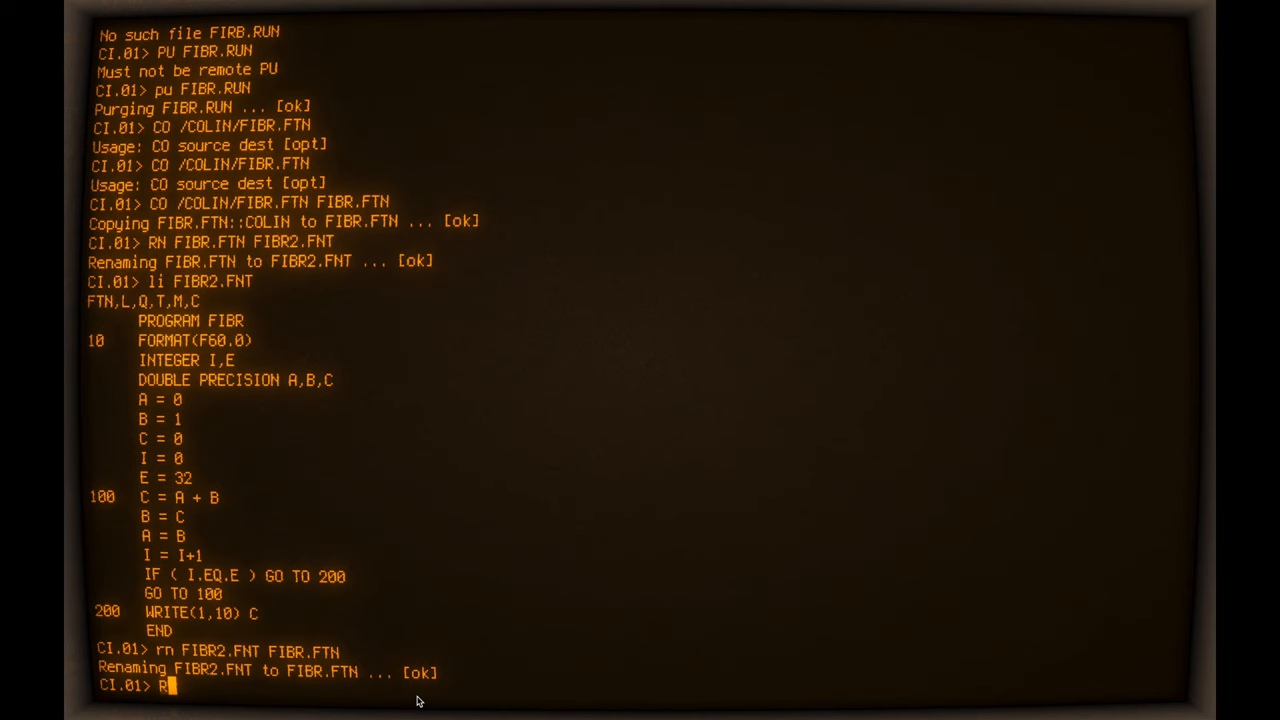
- Compile FIBR.FTN with RU,FTN7X,FIBR.FTN,-,-,- and list FIBR.LST
{"action": "type", "text": "U,FTN"}
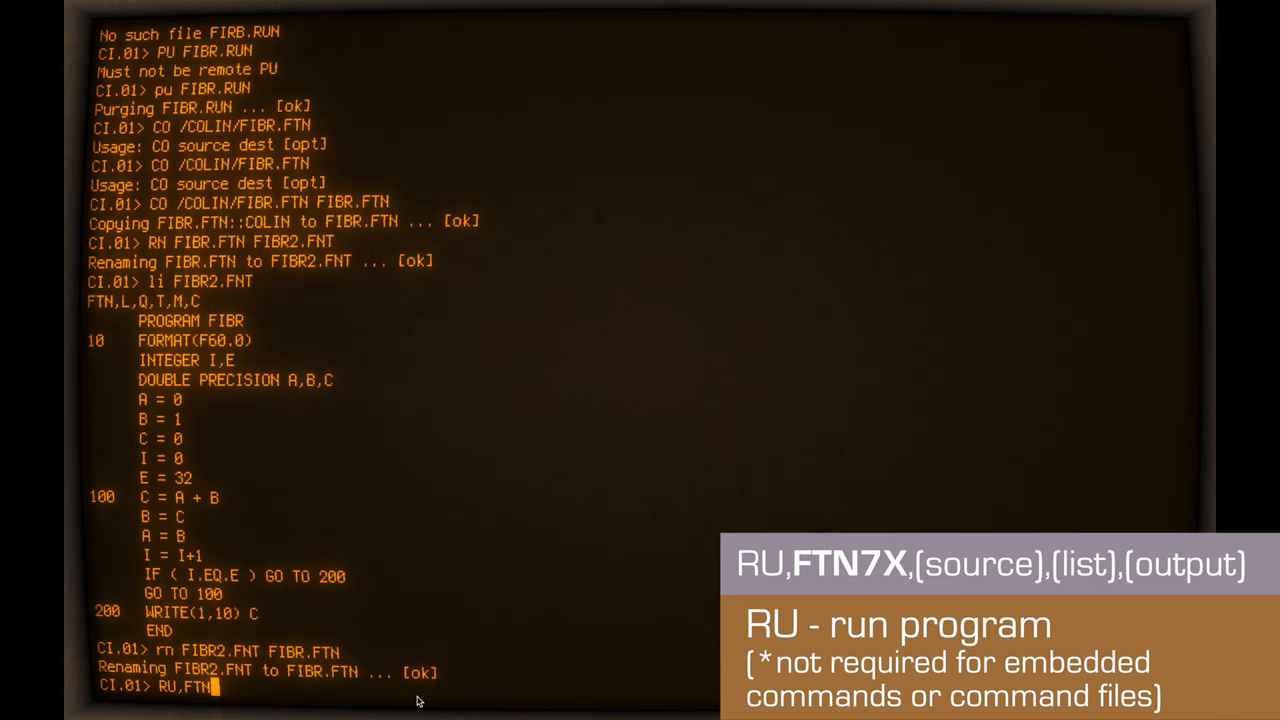
{"action": "type", "text": "FTN7X,FIBR.FTN,-,-,-"}
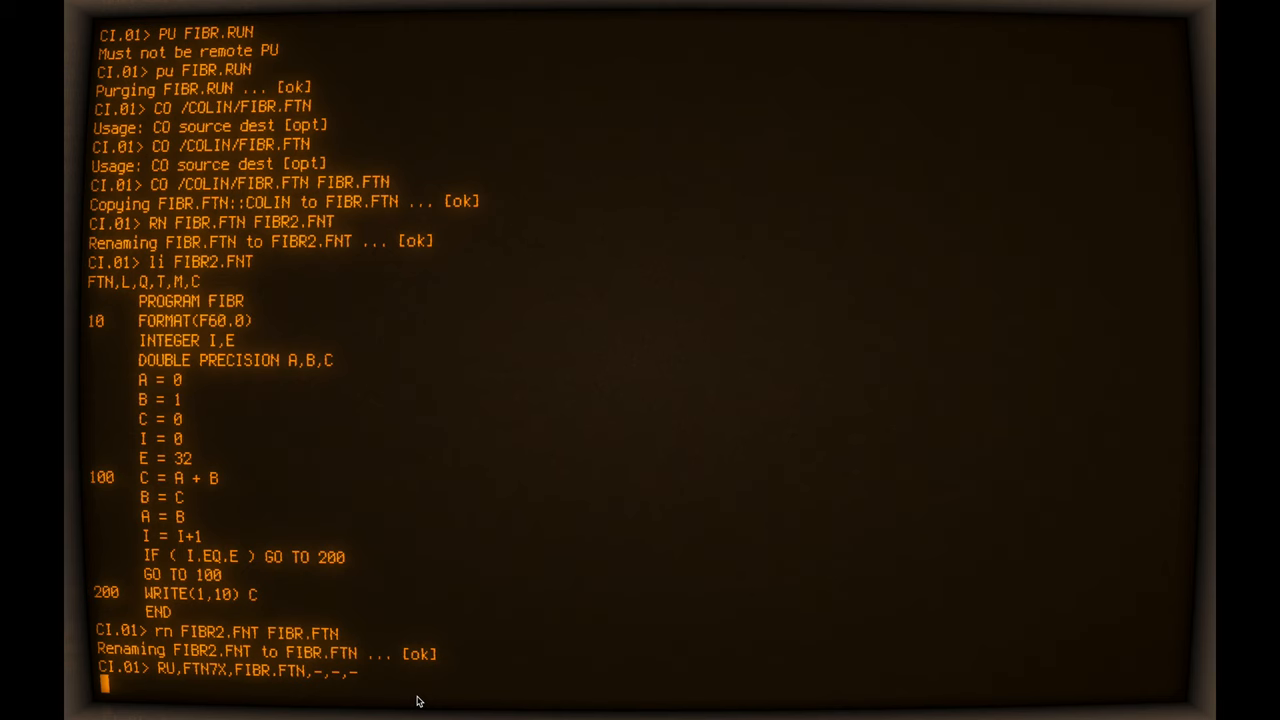
{"action": "key", "text": "Return"}
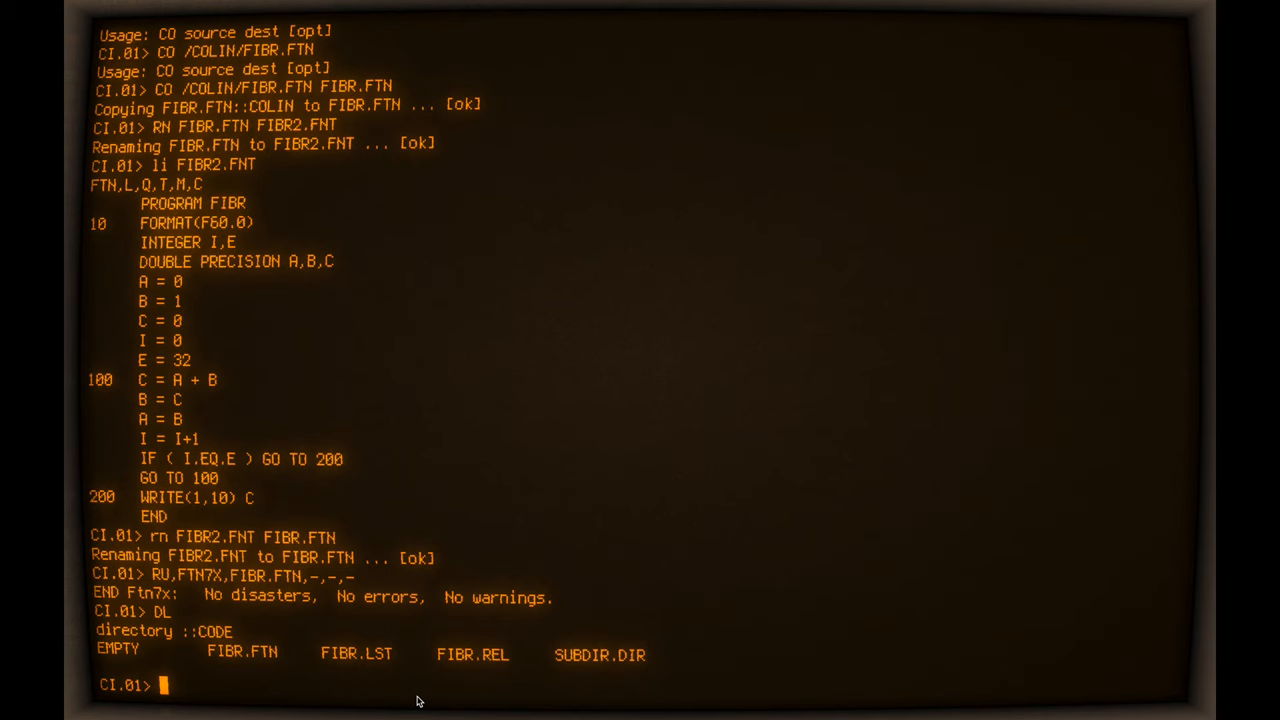
{"action": "type", "text": "LI FIBR."}
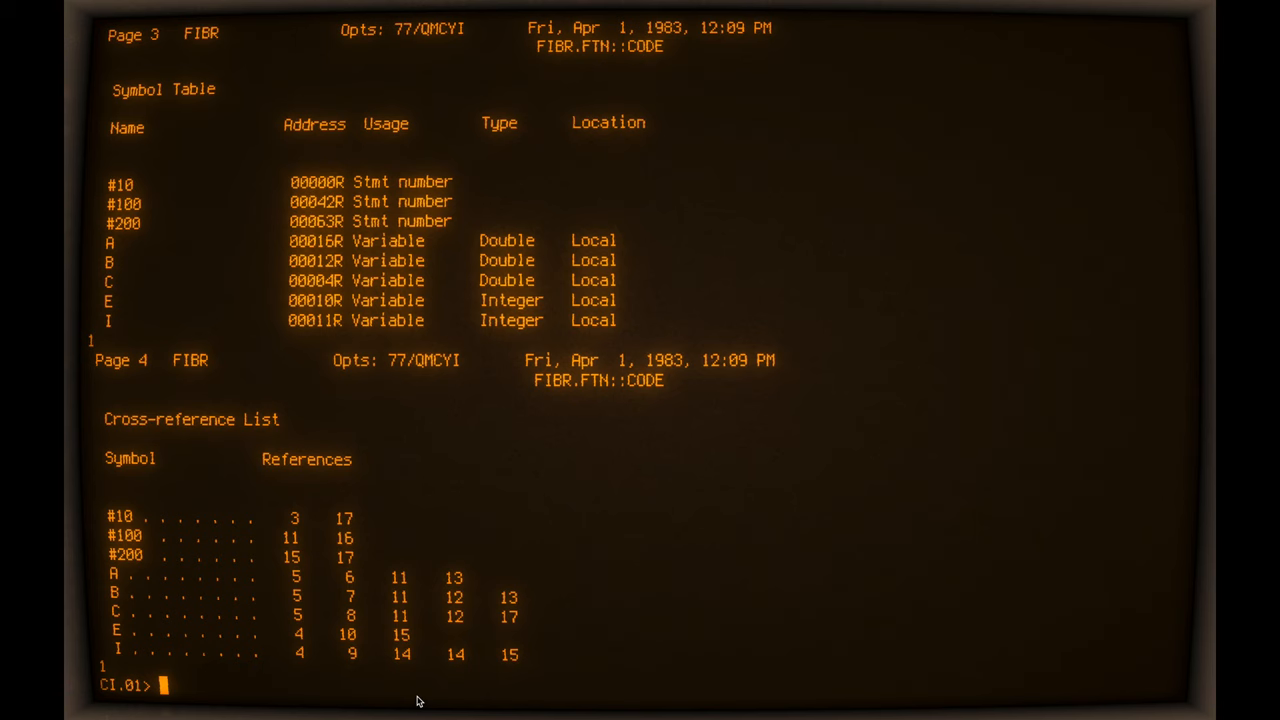
{"action": "type", "text": "RU,FIBR"}
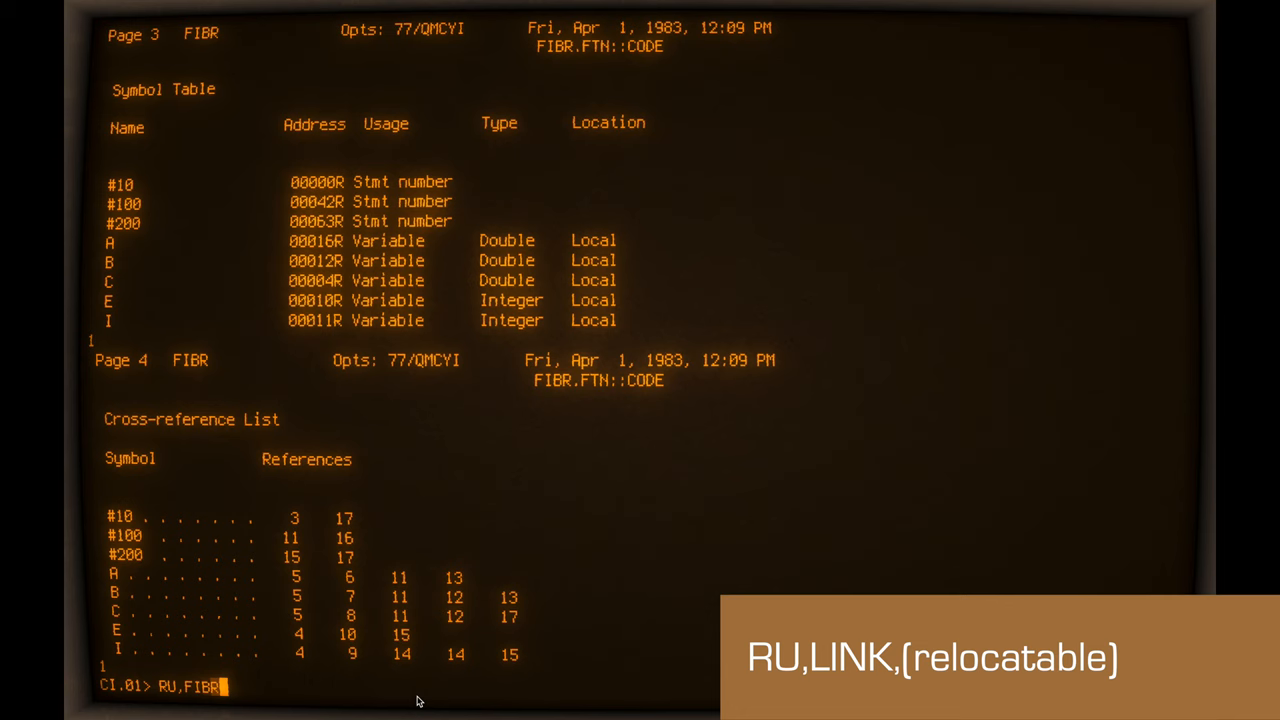
{"action": "type", "text": "LINK,FIBR.REL"}
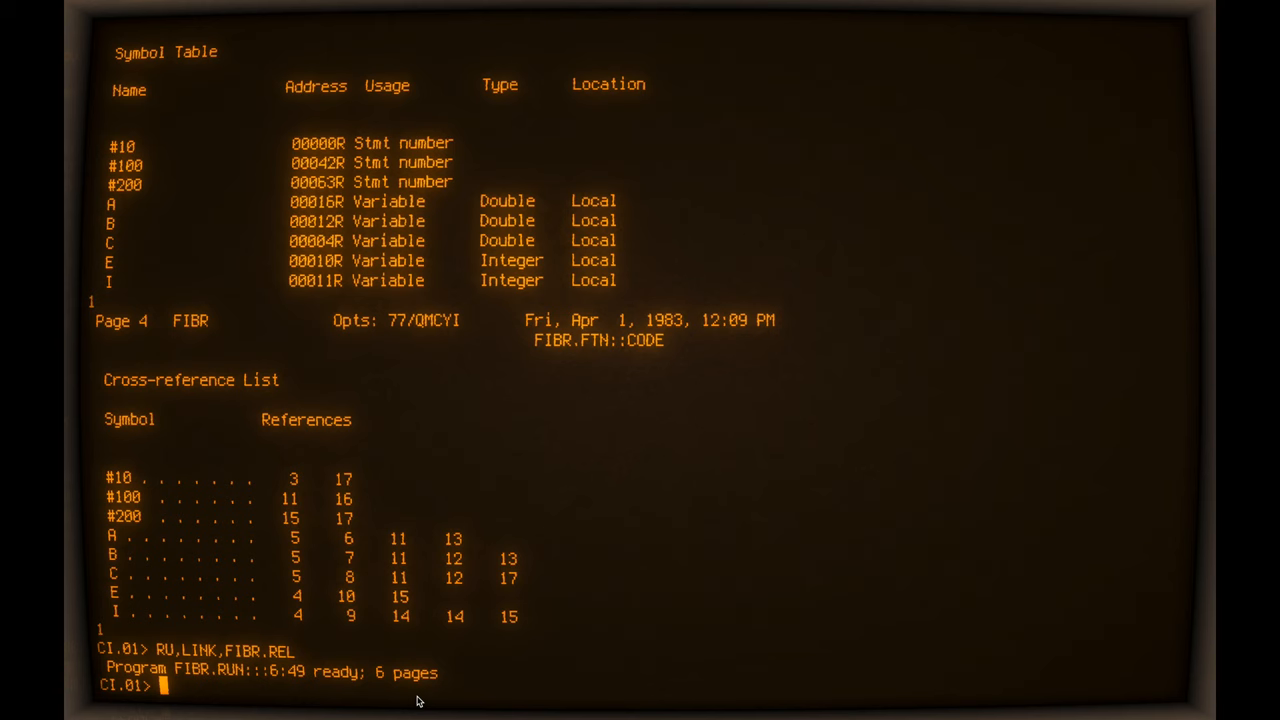
{"action": "type", "text": "DL"}
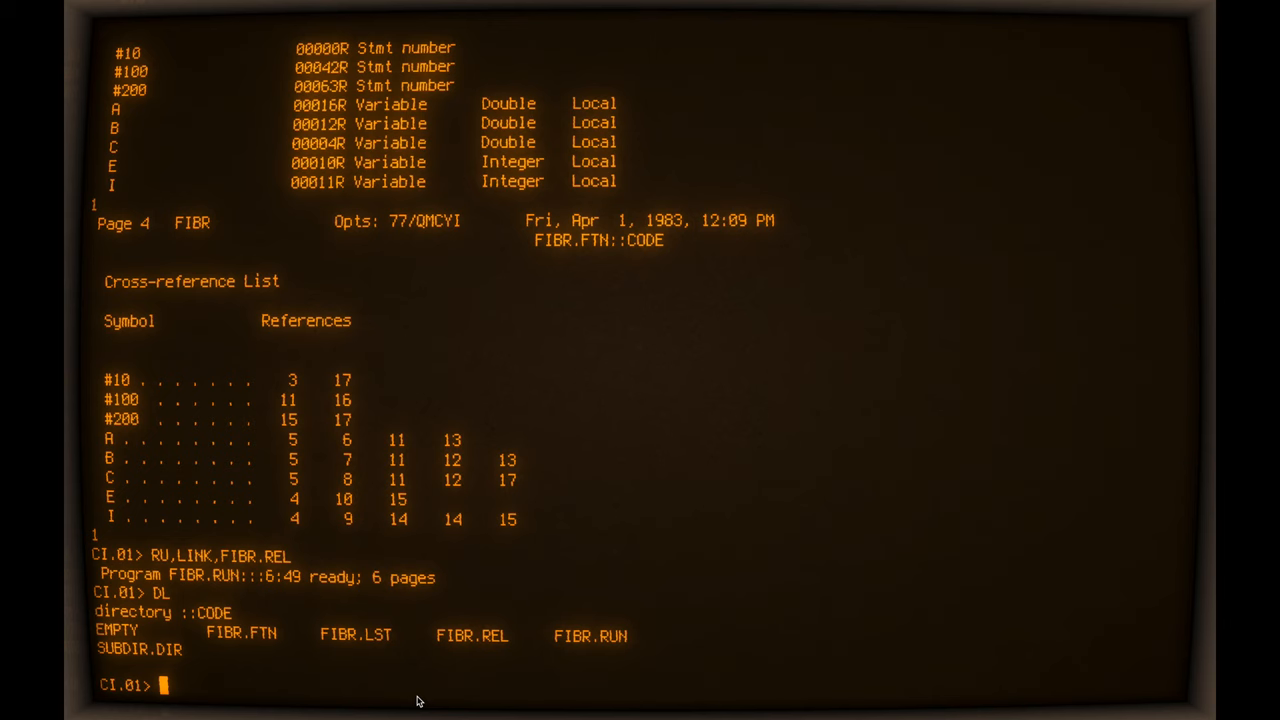
{"action": "type", "text": "RU, FIBR.RUN"}
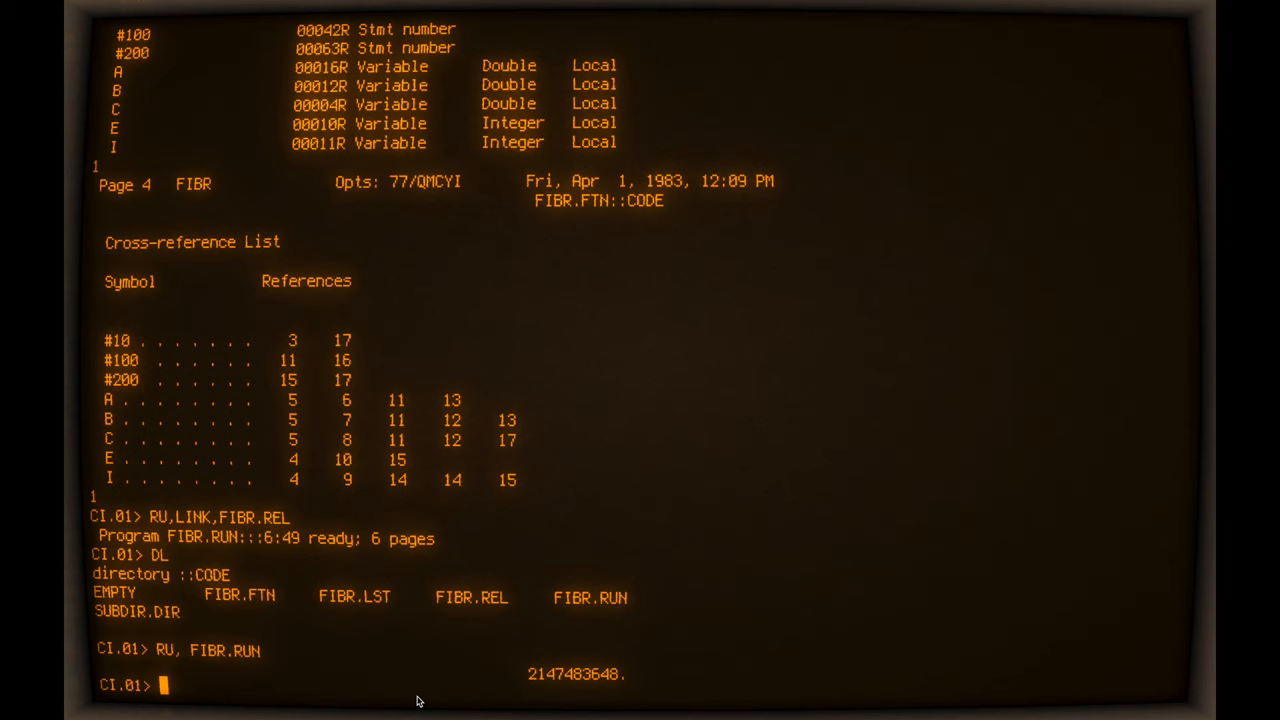
- Change line 9 of FIBR.FTN from E = 32 to E = 15 and save with ER
{"action": "type", "text": "RU,EDIT,FIBR.FTN"}
{"action": "type", "text": "9"}
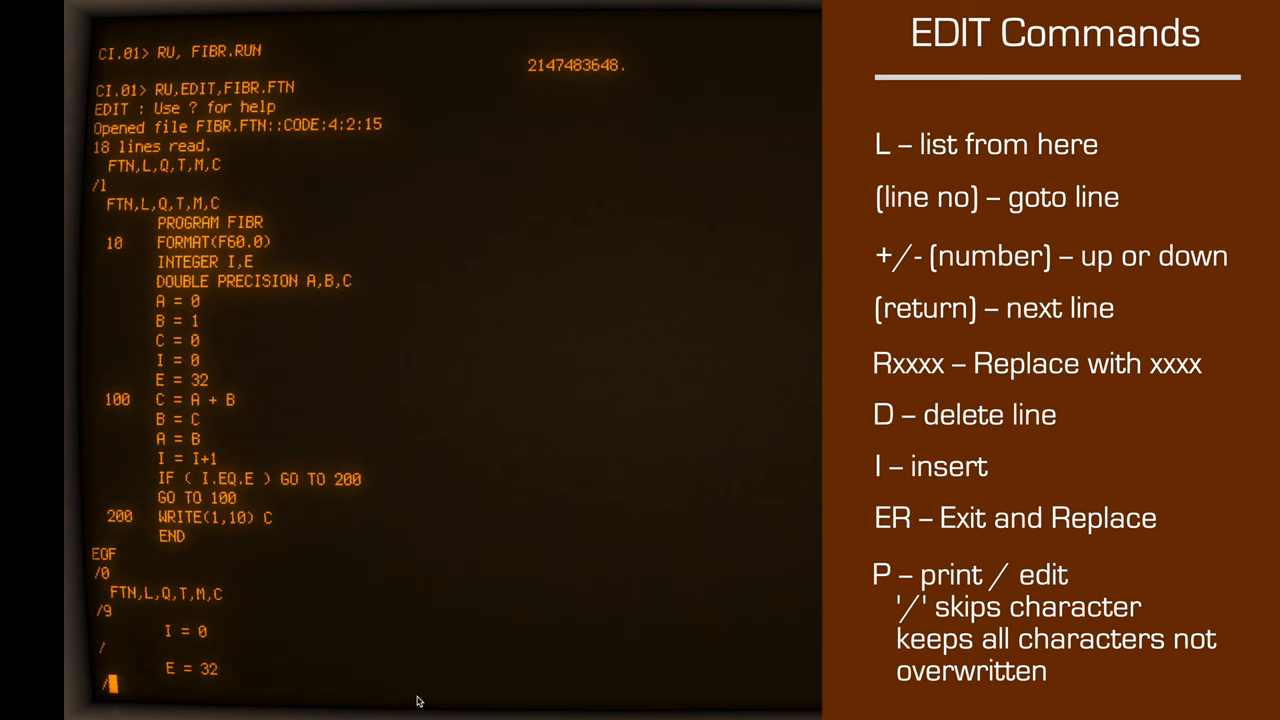
{"action": "type", "text": "R"}
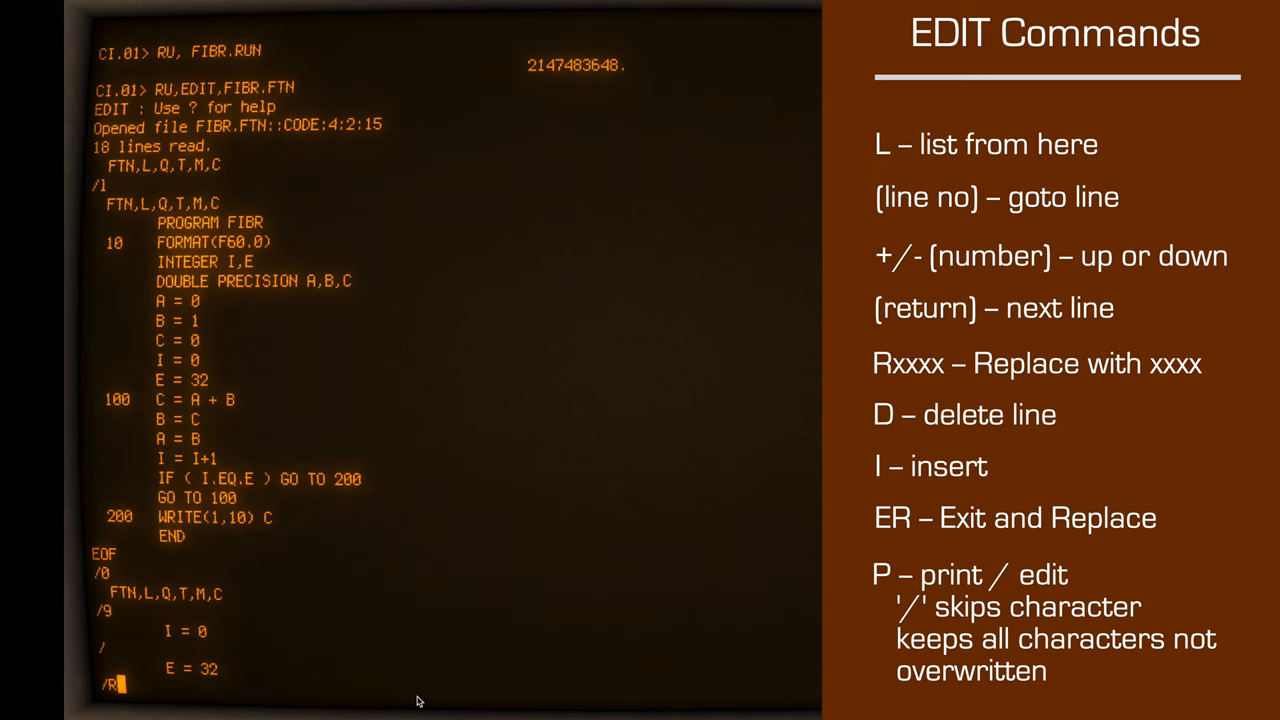
{"action": "type", "text": "P//////////15"}
{"action": "type", "text": "e"}
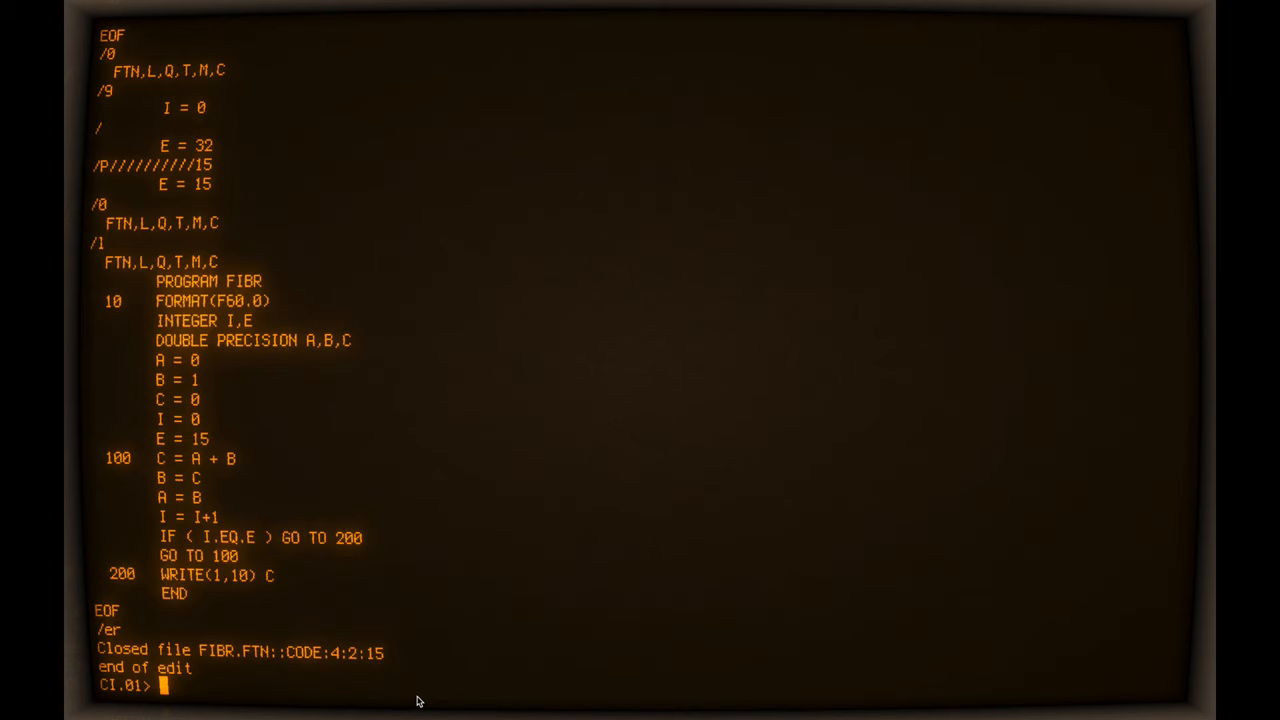
{"action": "type", "text": "ru,ftn"}
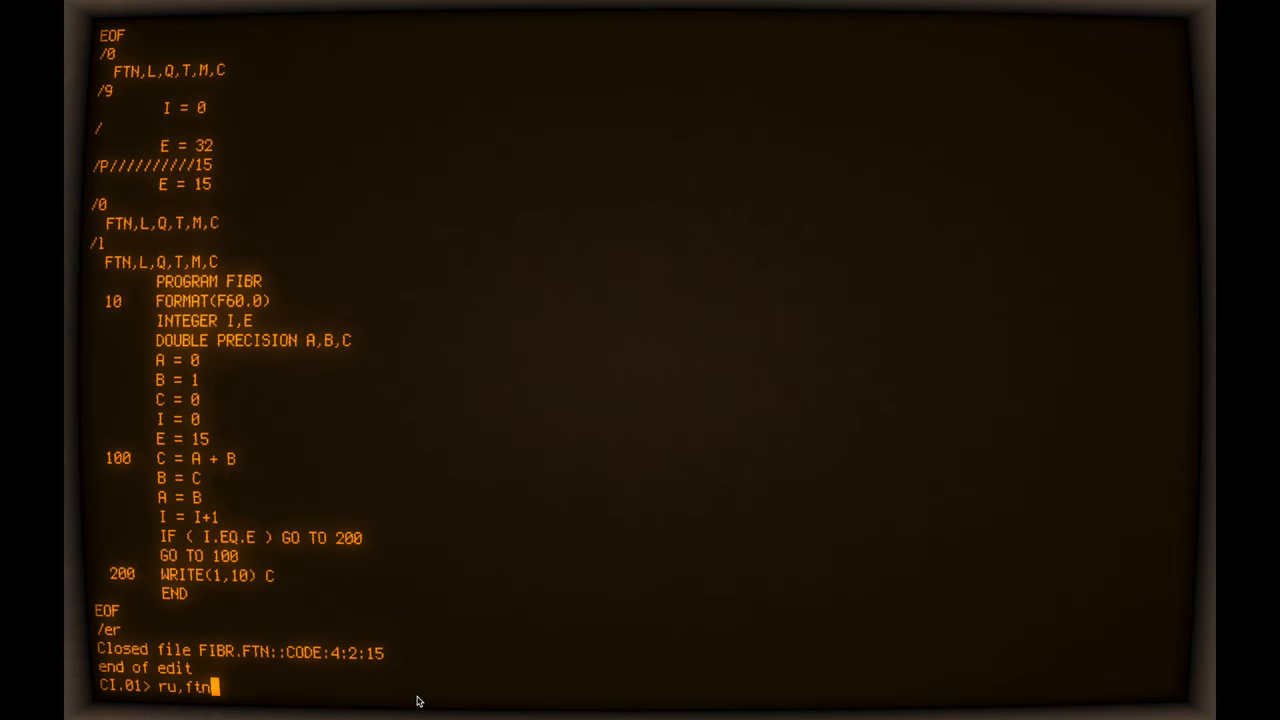
- Recompile fibr.ftn with FTN7X, relink fibr.rel, and run fibr to print 16384
{"action": "type", "text": "7x,fibr.ftn,-,-,-"}
{"action": "type", "text": "ru,fibr"}
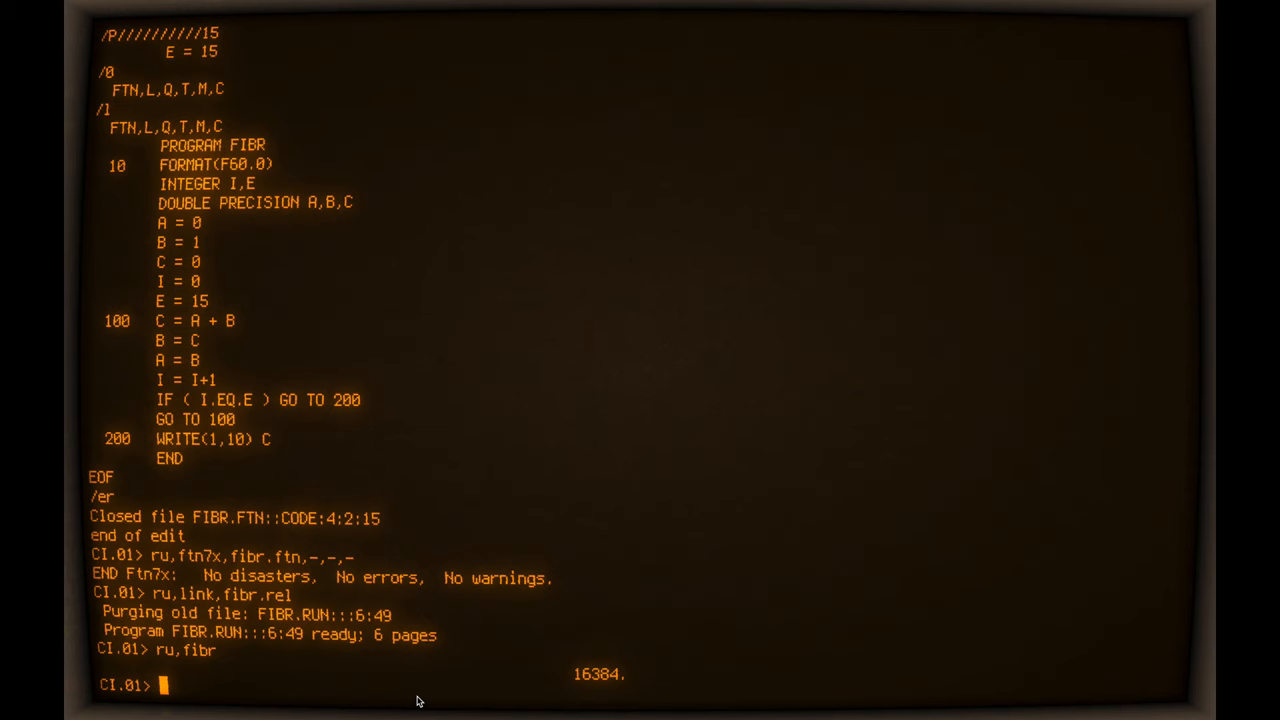
- Show WH active programs, WH AL dormant programs, and the WH PA partition table
{"action": "type", "text": "wh"}
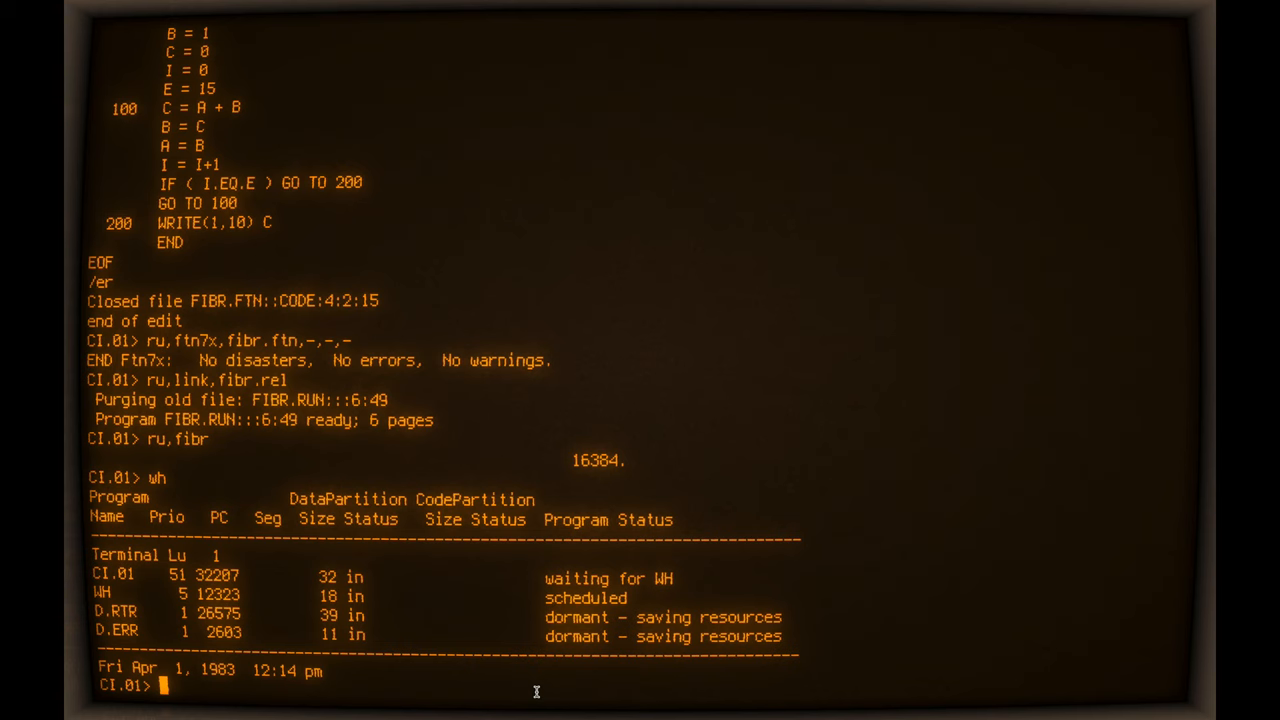
{"action": "type", "text": "WH AL"}
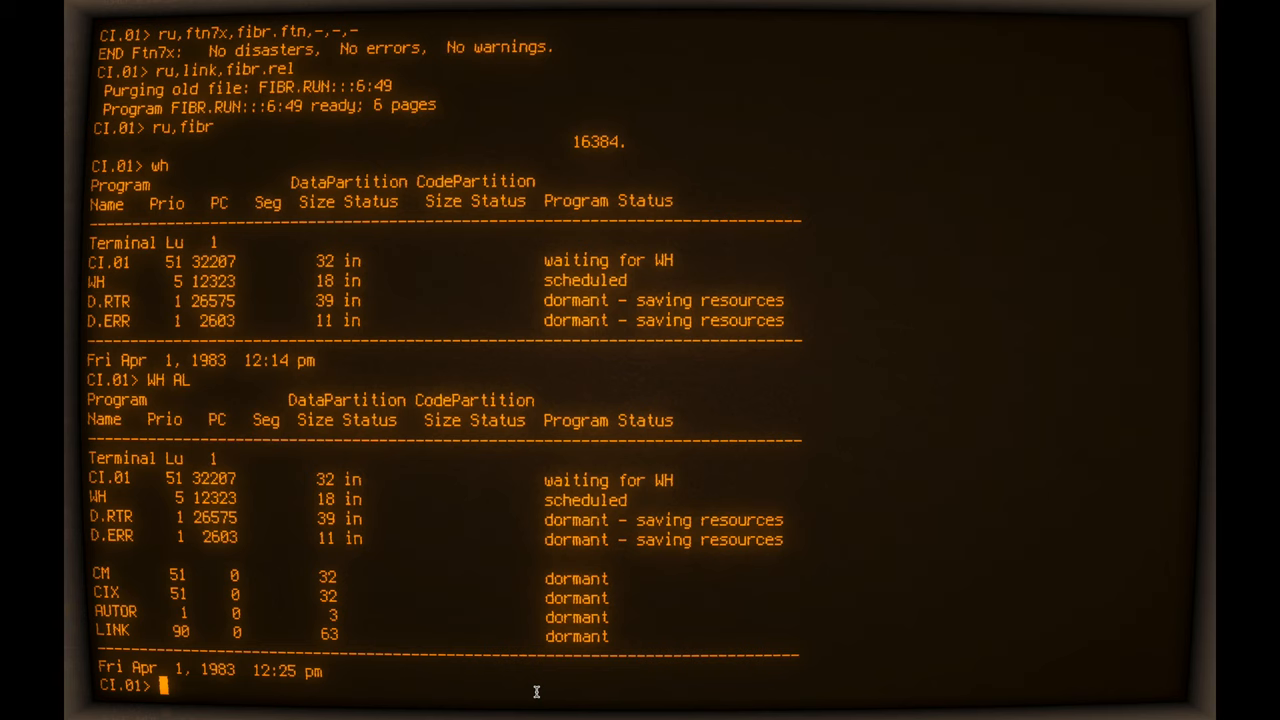
{"action": "type", "text": "WH PA"}
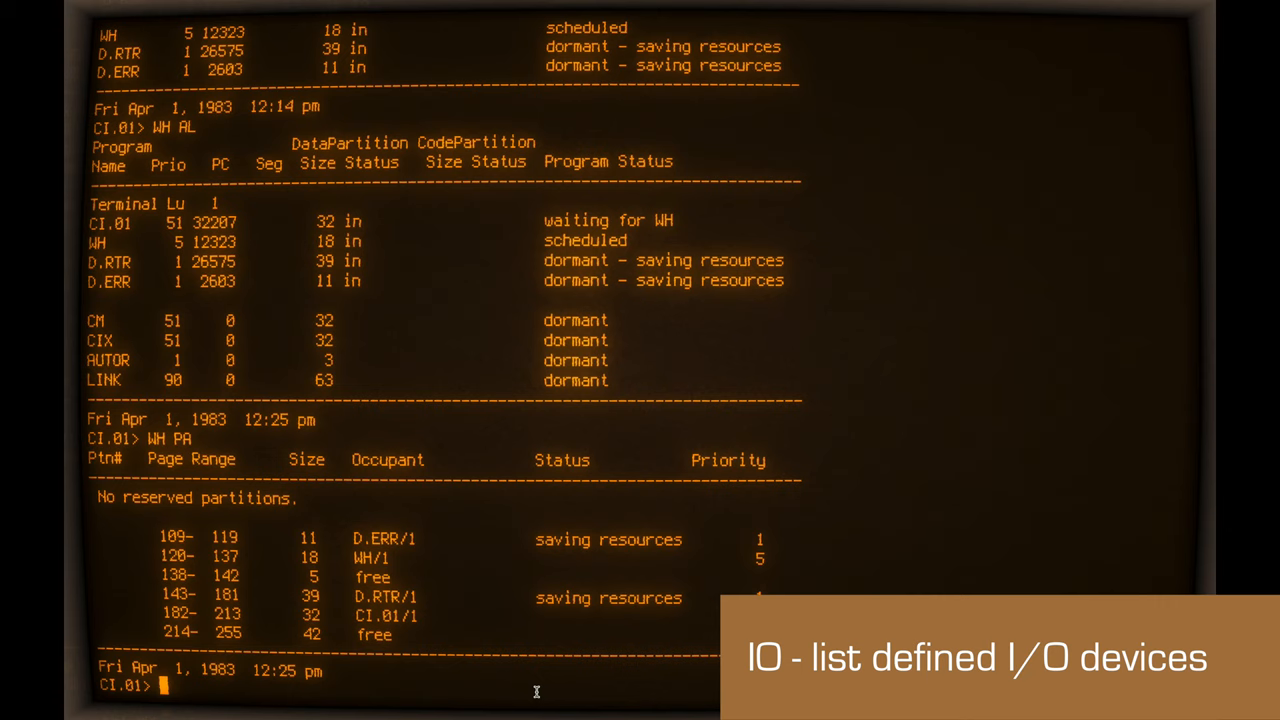
- Show the IO device list and SPORT status for LU 1, then start METER
{"action": "type", "text": "IO"}
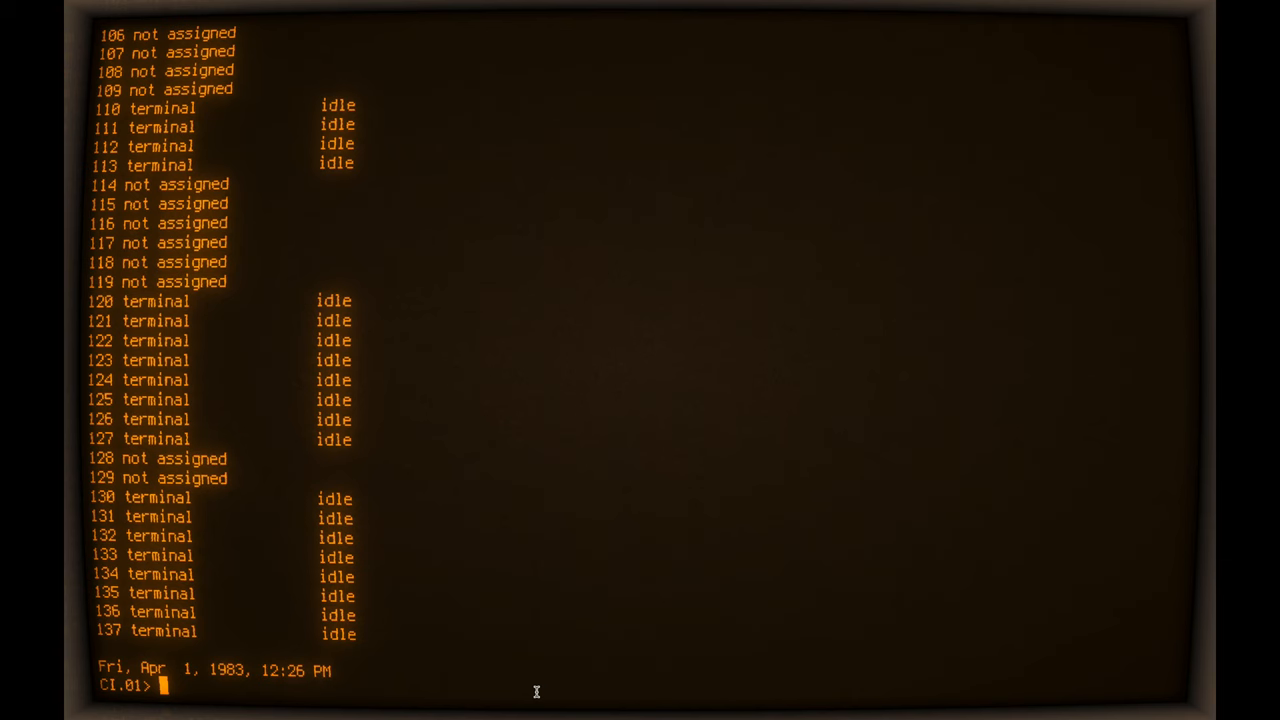
{"action": "type", "text": "SPORT"}
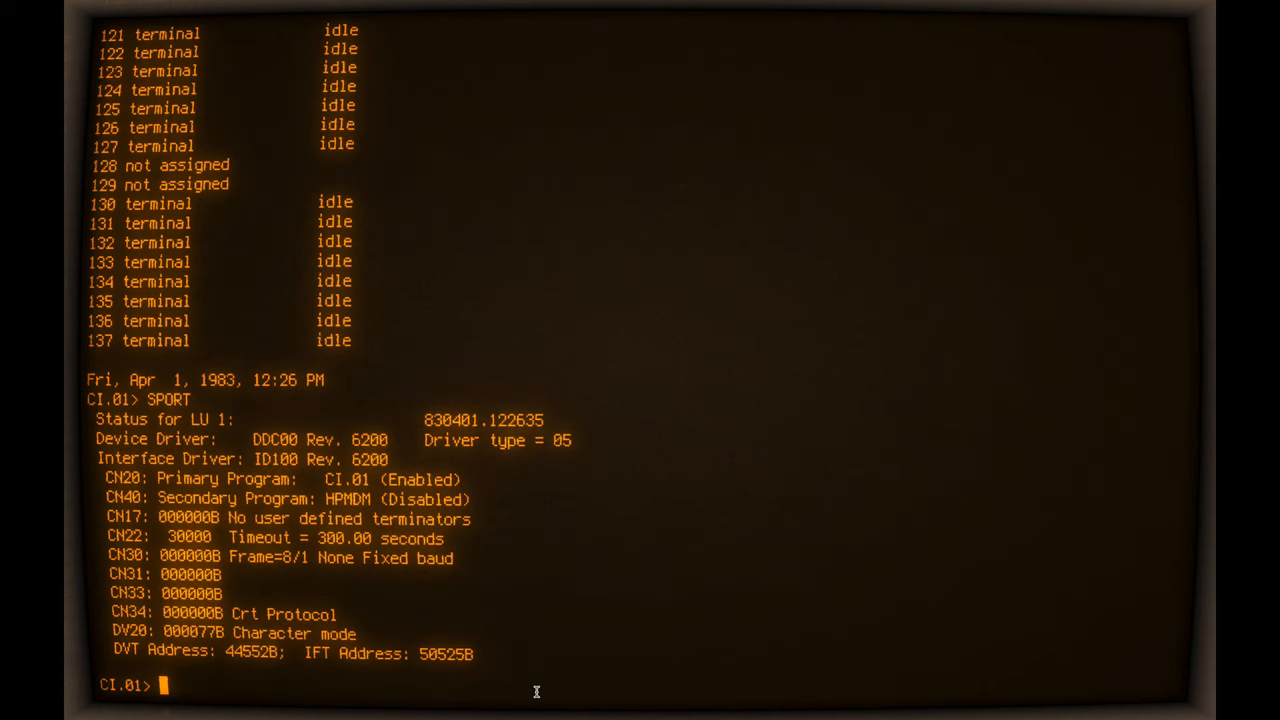
{"action": "type", "text": "METER"}
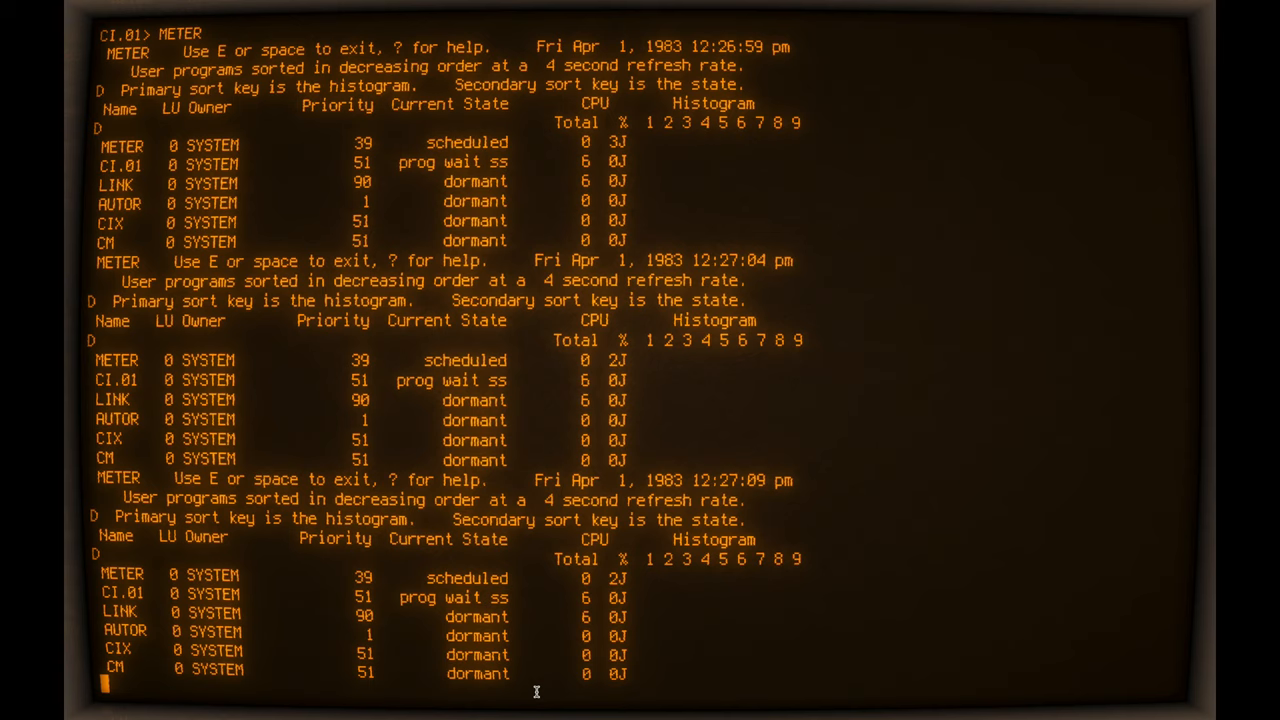
- Leave METER, show SAM free memory blocks, and exit CI with EX
{"action": "type", "text": "SAM"}
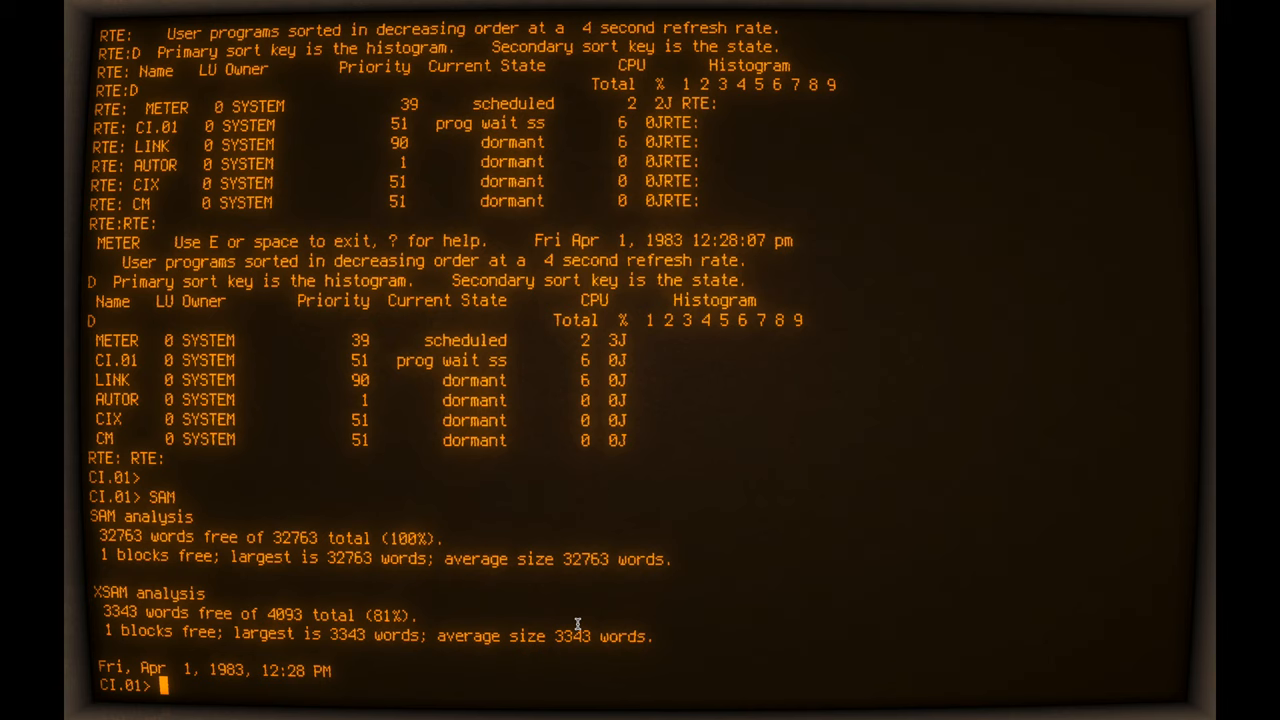
{"action": "type", "text": "ex"}
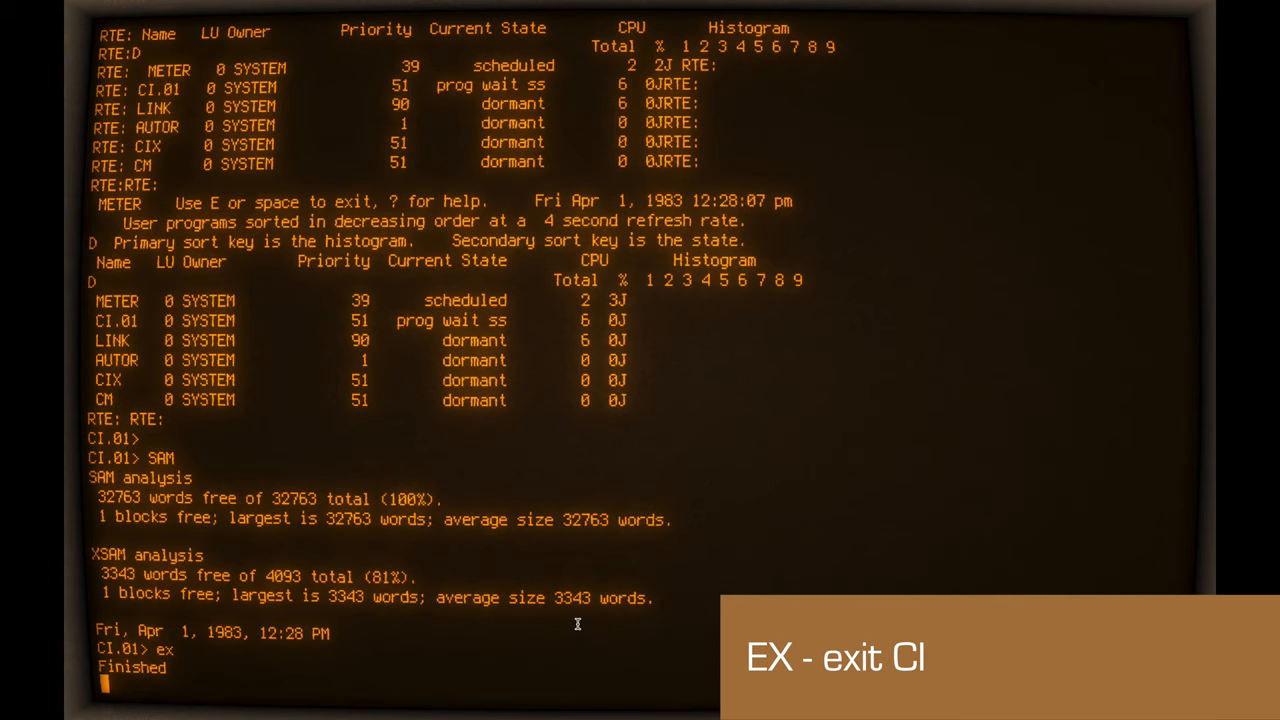